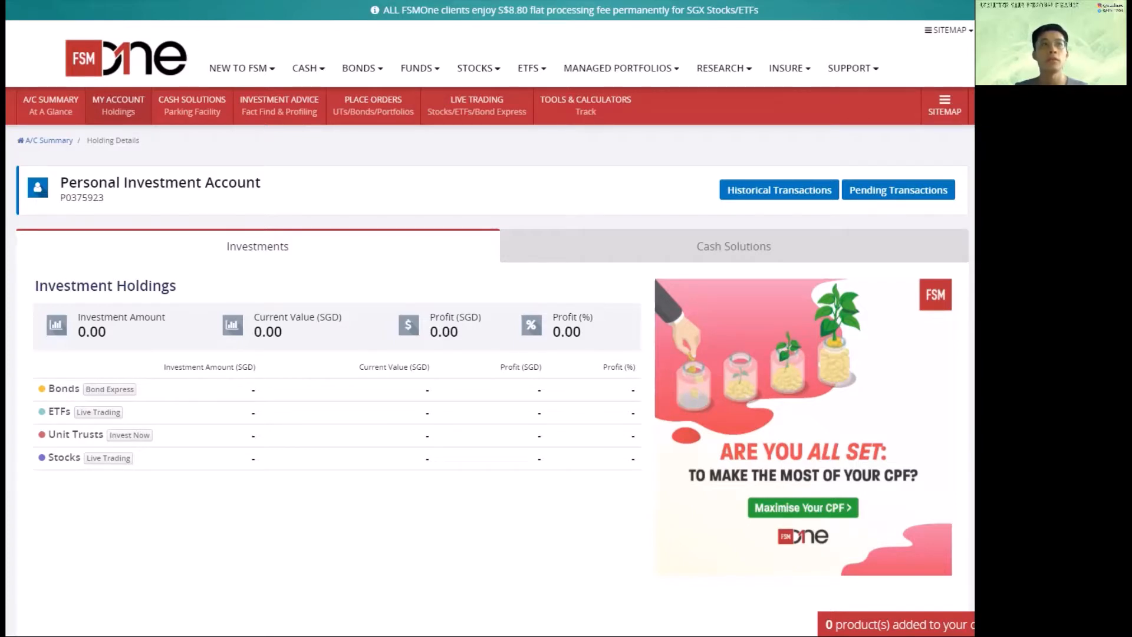
mouse_move(429, 302)
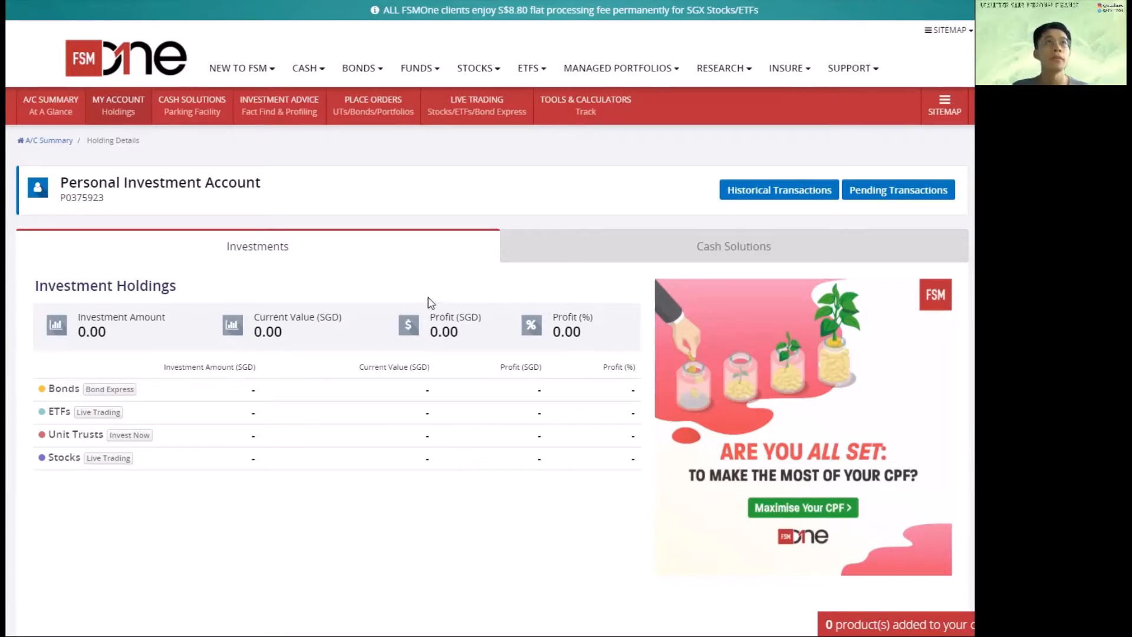
Navigate from My Account to the Regular Savings Plan page.
left_click(118, 105)
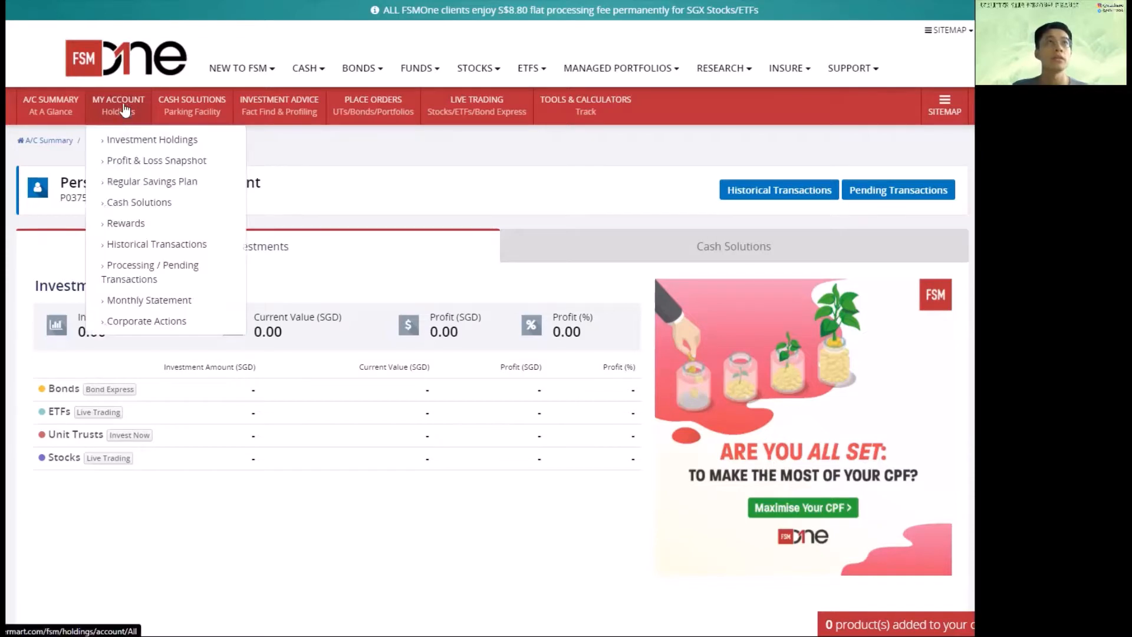
mouse_move(152, 181)
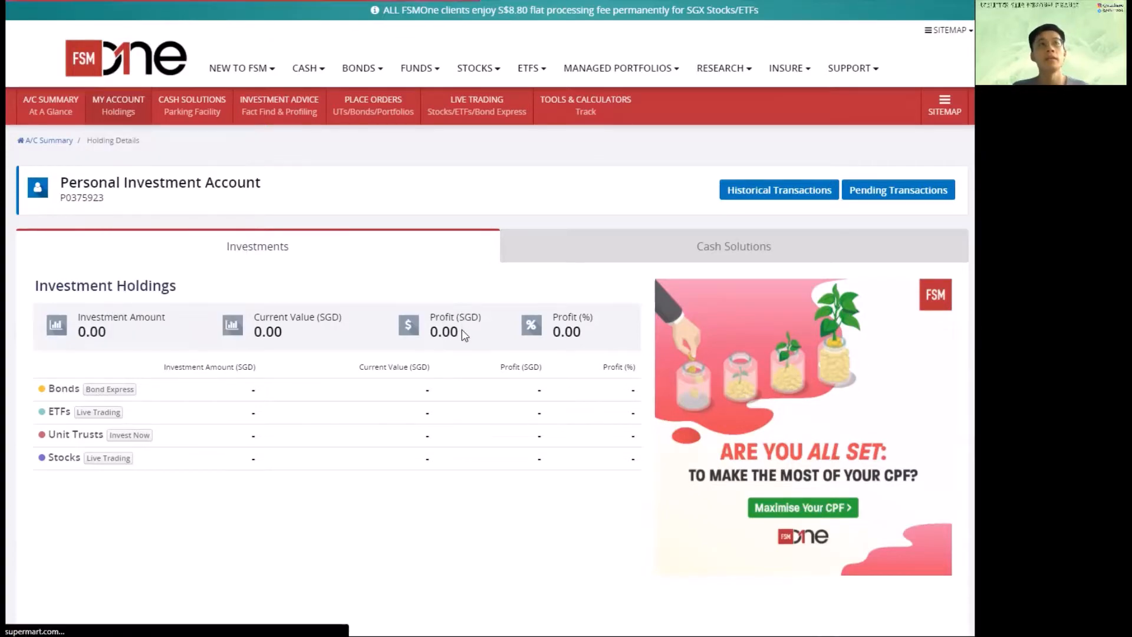
left_click(304, 69)
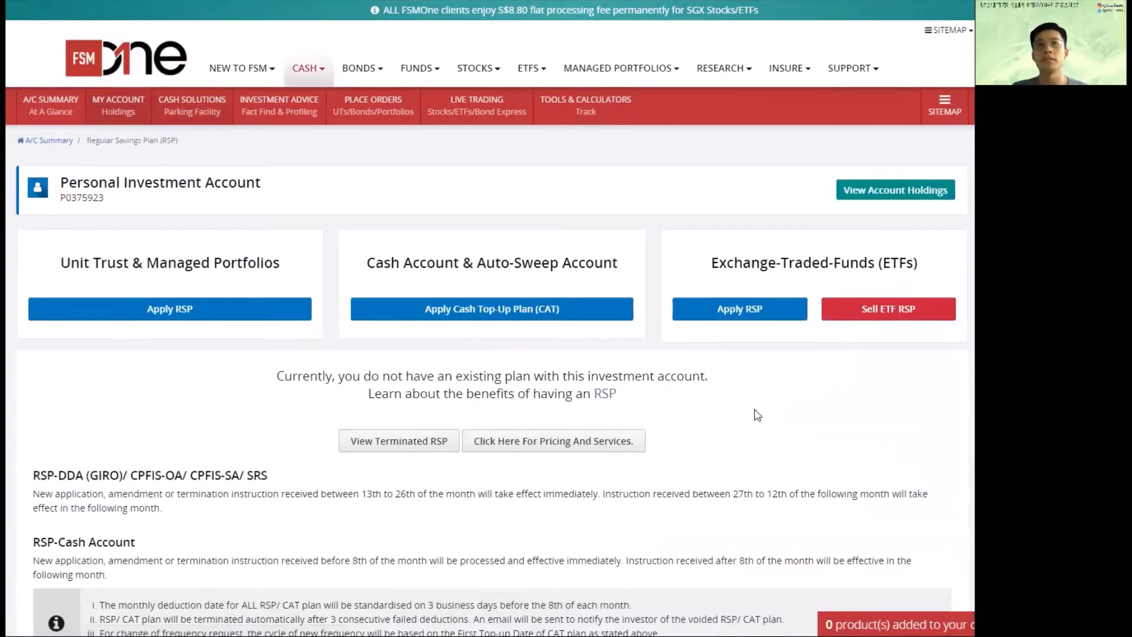
mouse_move(767, 417)
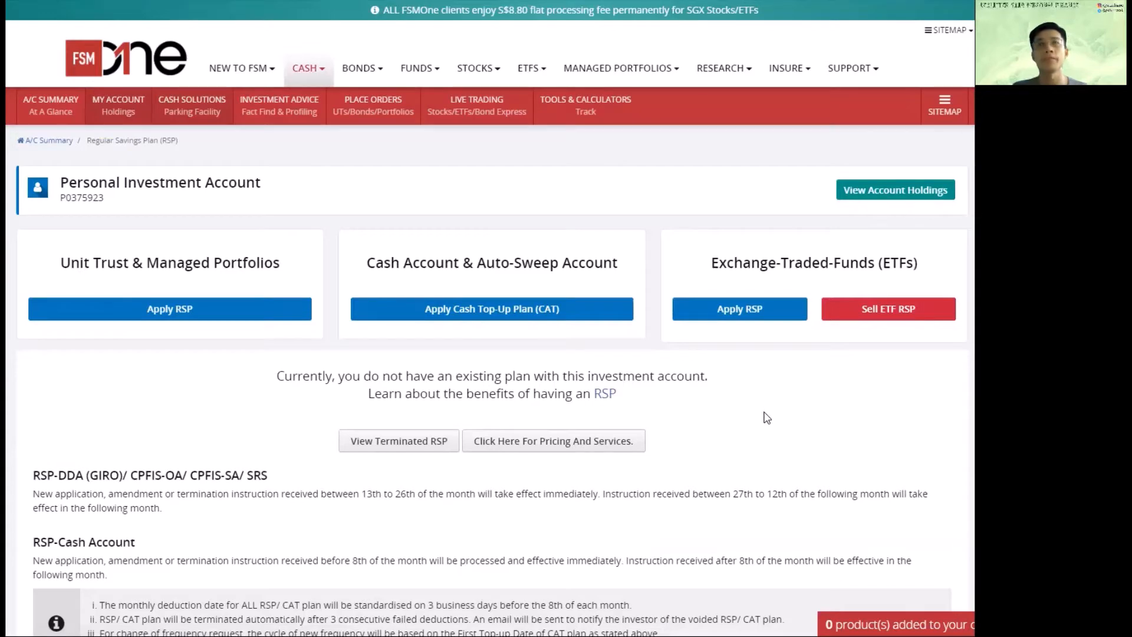
mouse_move(739, 308)
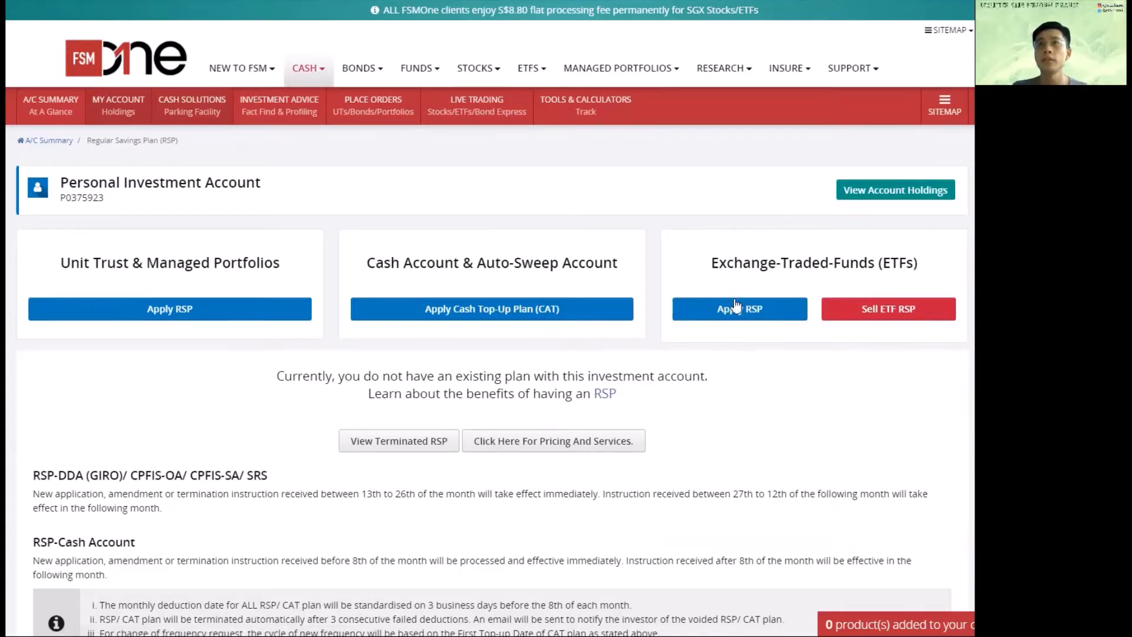
Start an ETF RSP application and filter the ETF table by '500'.
left_click(738, 307)
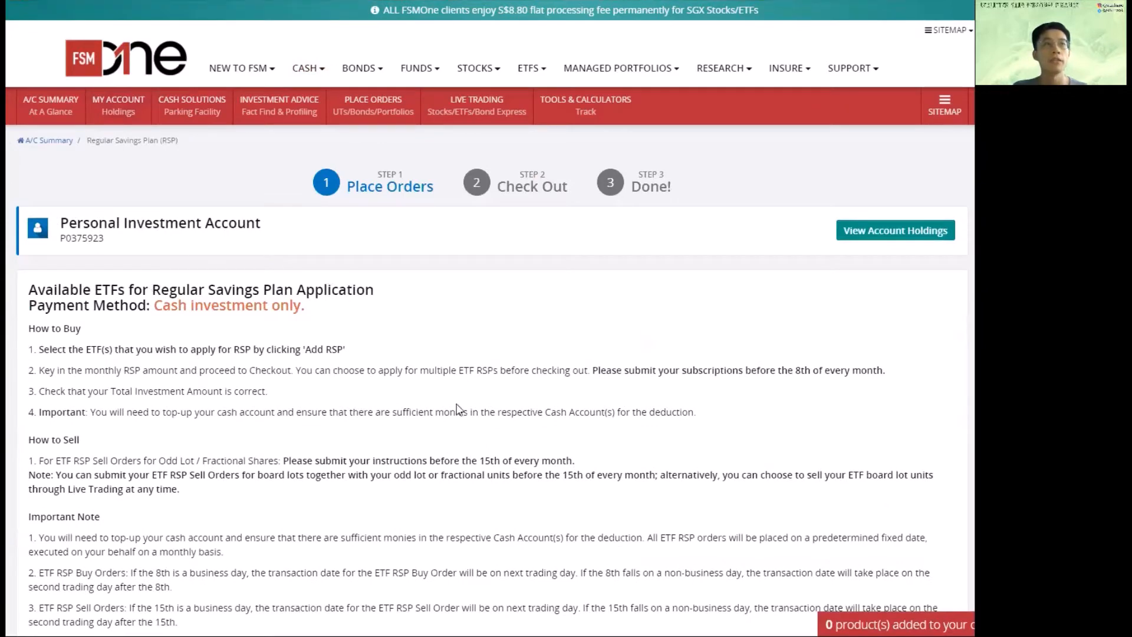
scroll("down", 3)
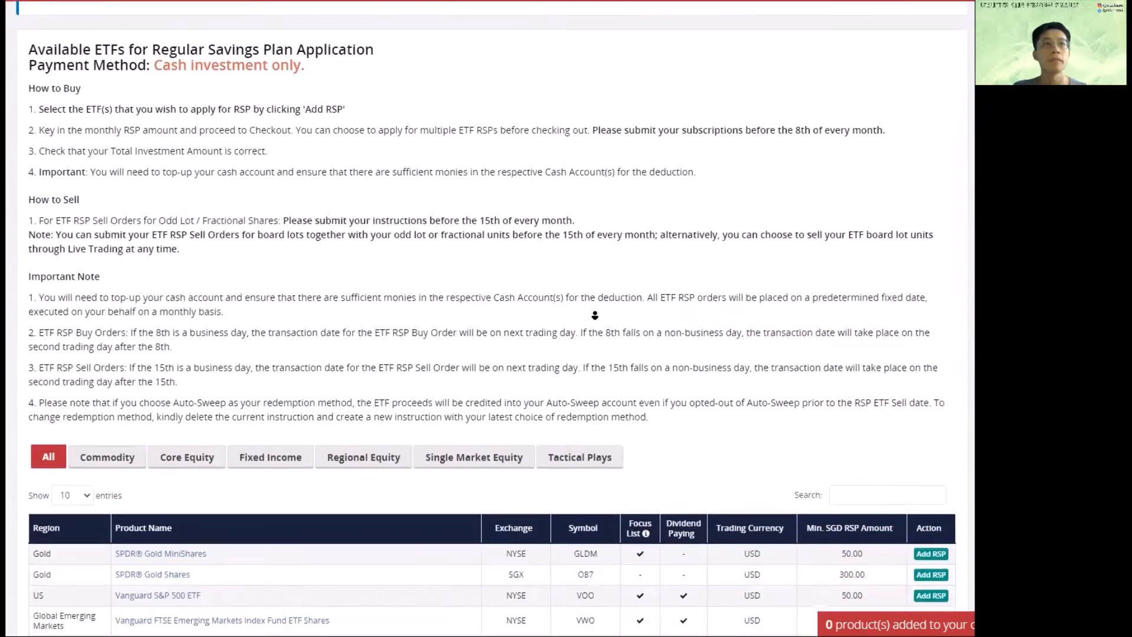
scroll("down", 3)
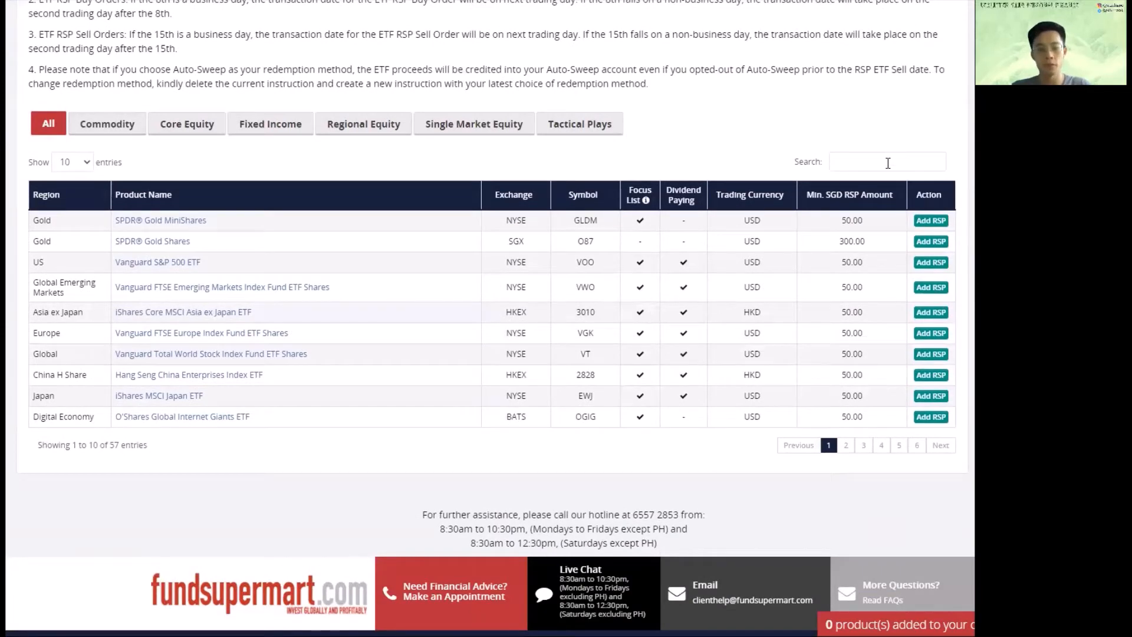
type("500")
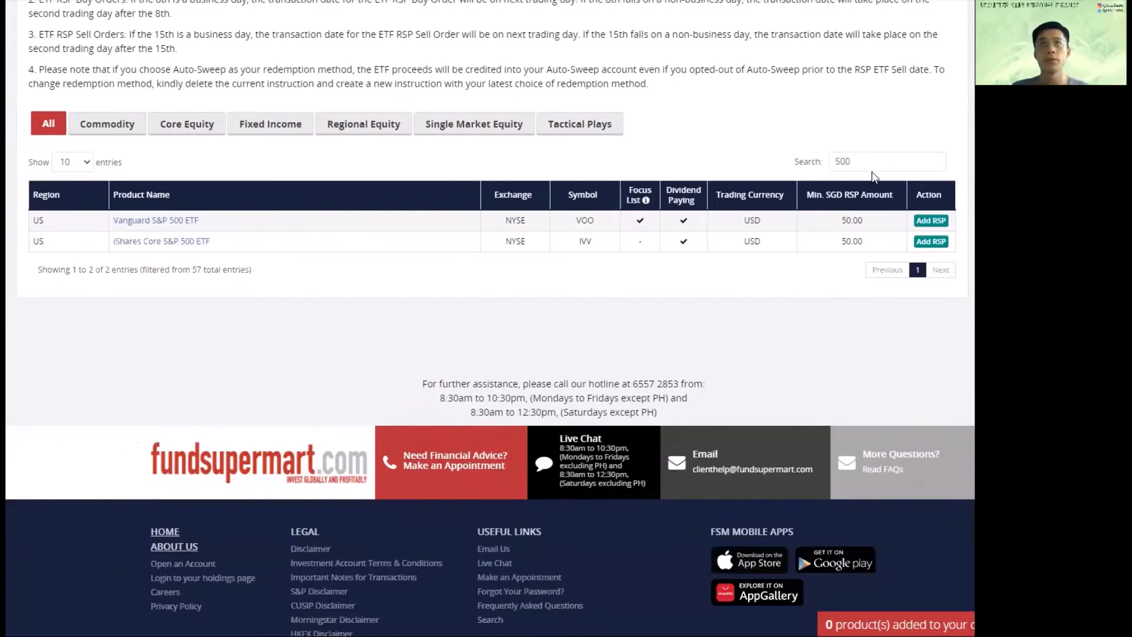
mouse_move(121, 278)
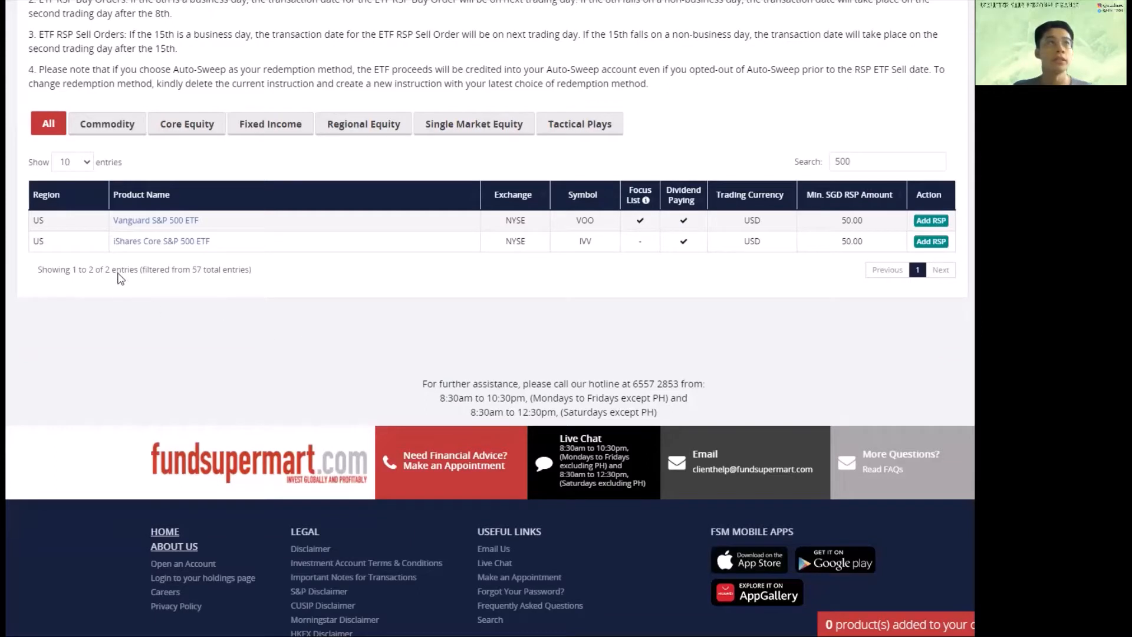
mouse_move(149, 226)
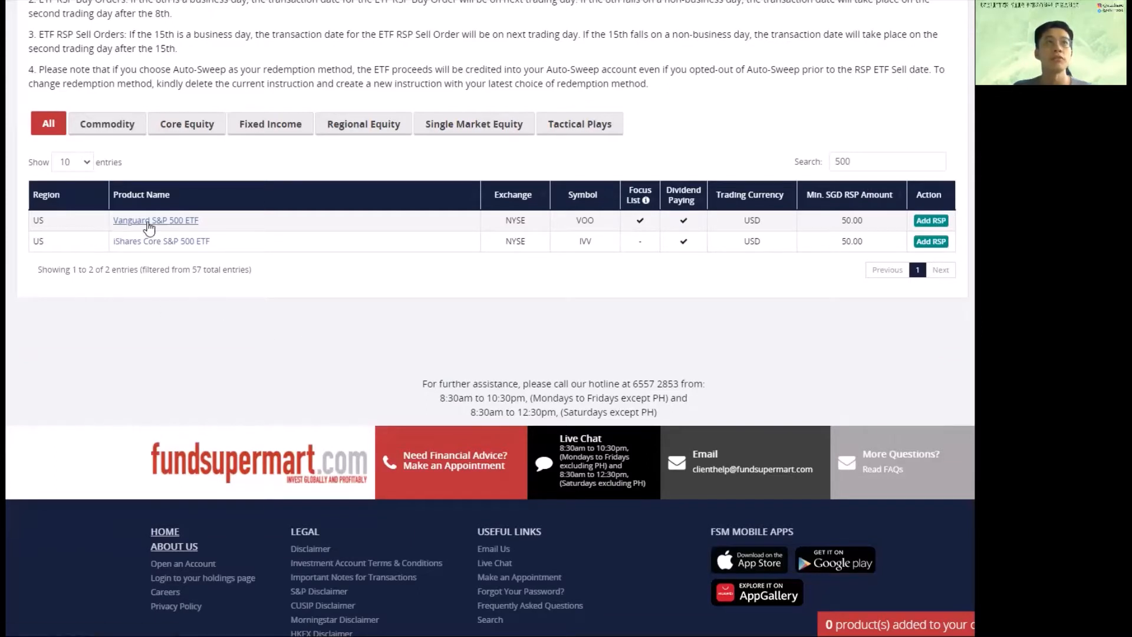
mouse_move(632, 218)
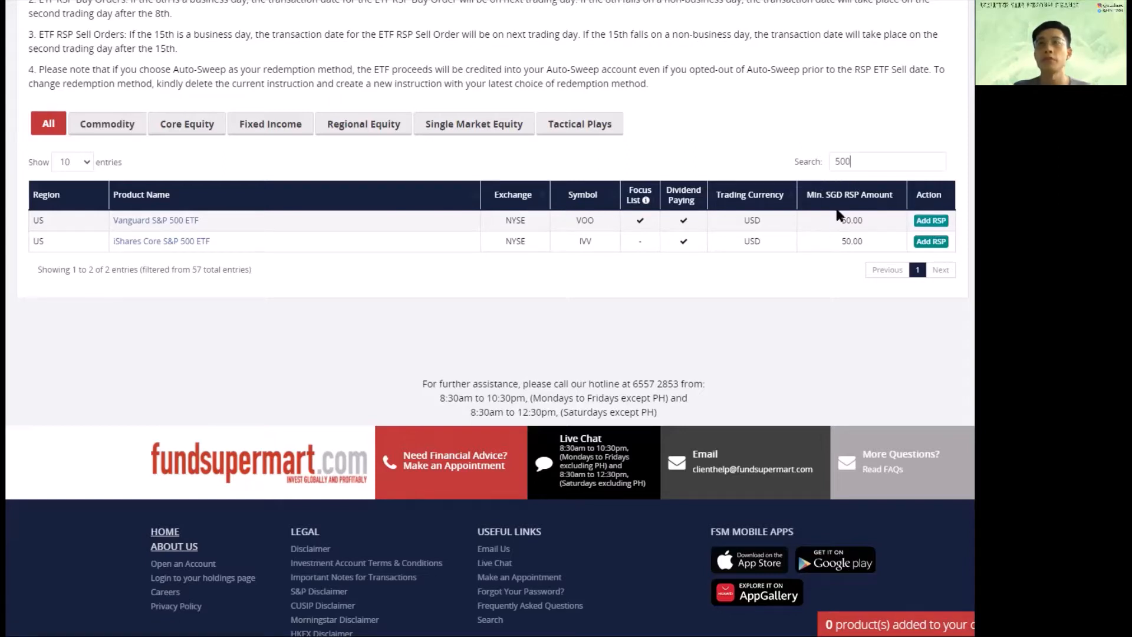
Add Vanguard S&P 500 ETF (VOO) to the plan, then filter the list by 'ark'.
left_click(930, 220)
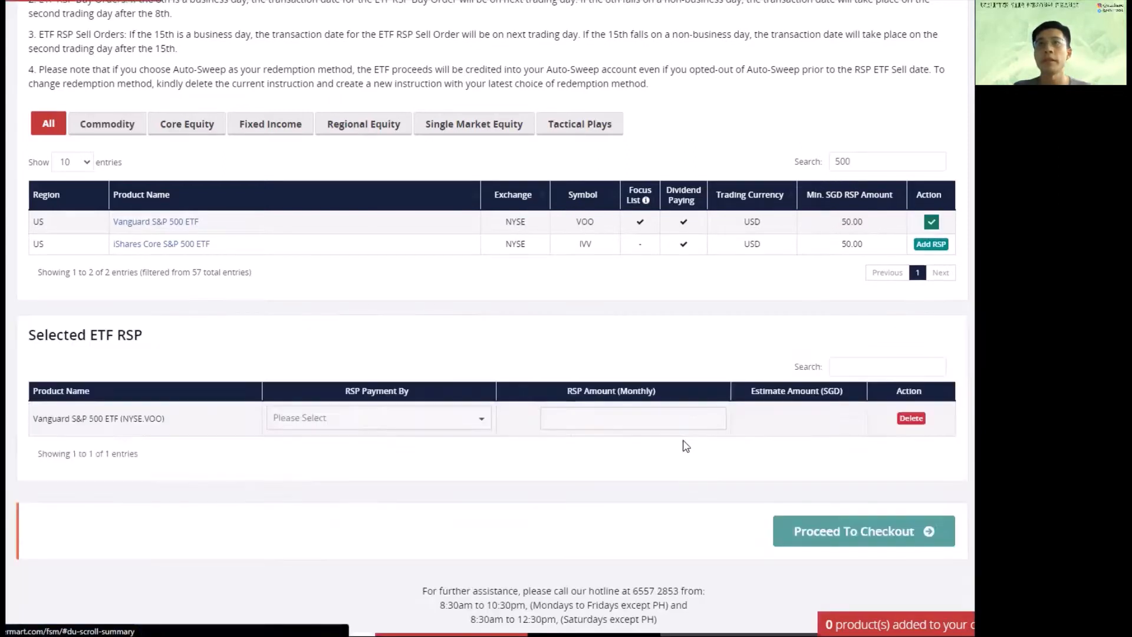
triple_click(841, 161)
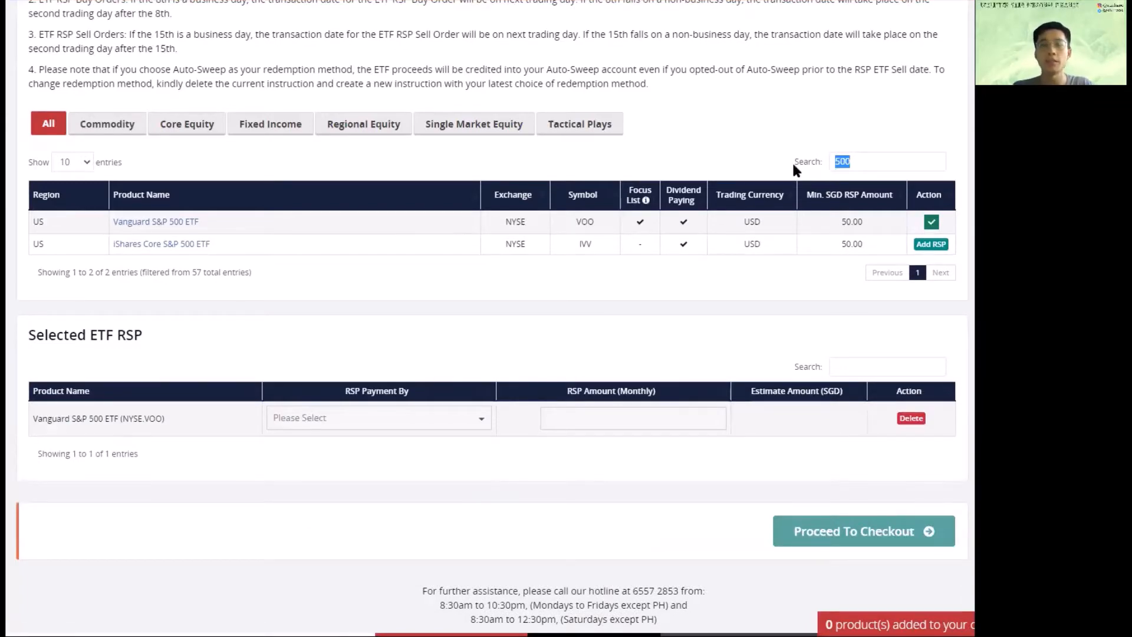
type("ark")
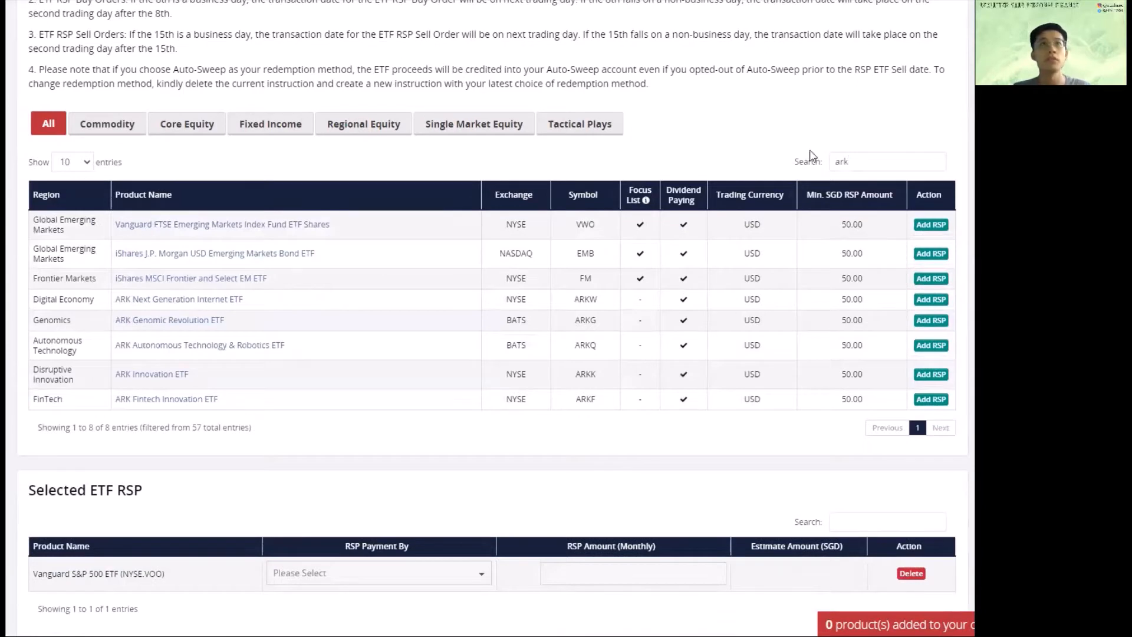
mouse_move(170, 319)
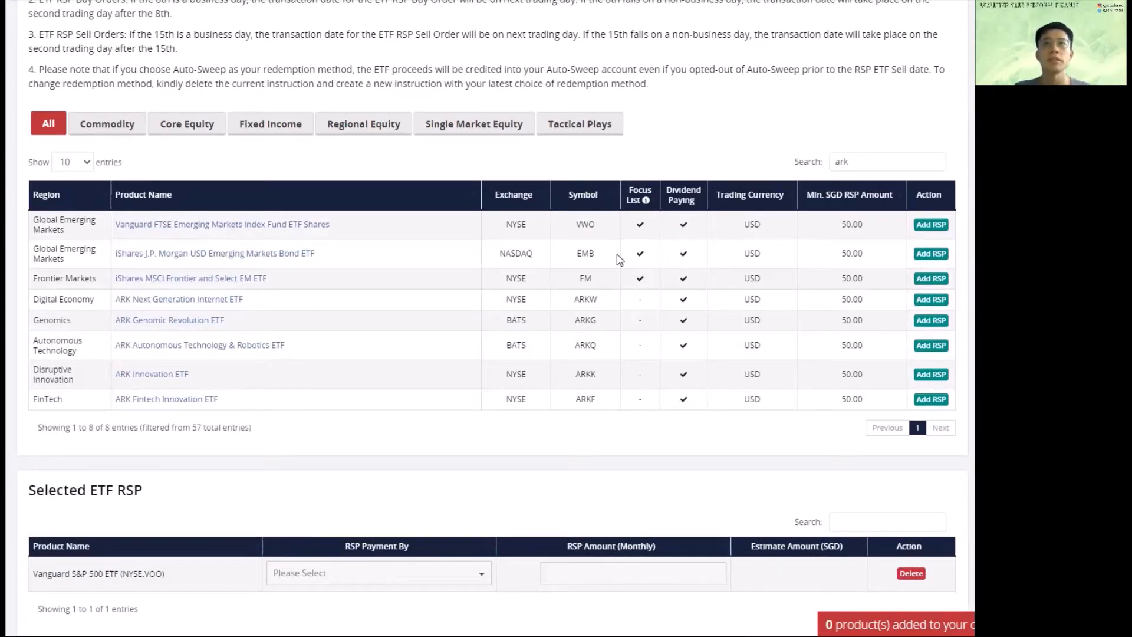
scroll("down", 3)
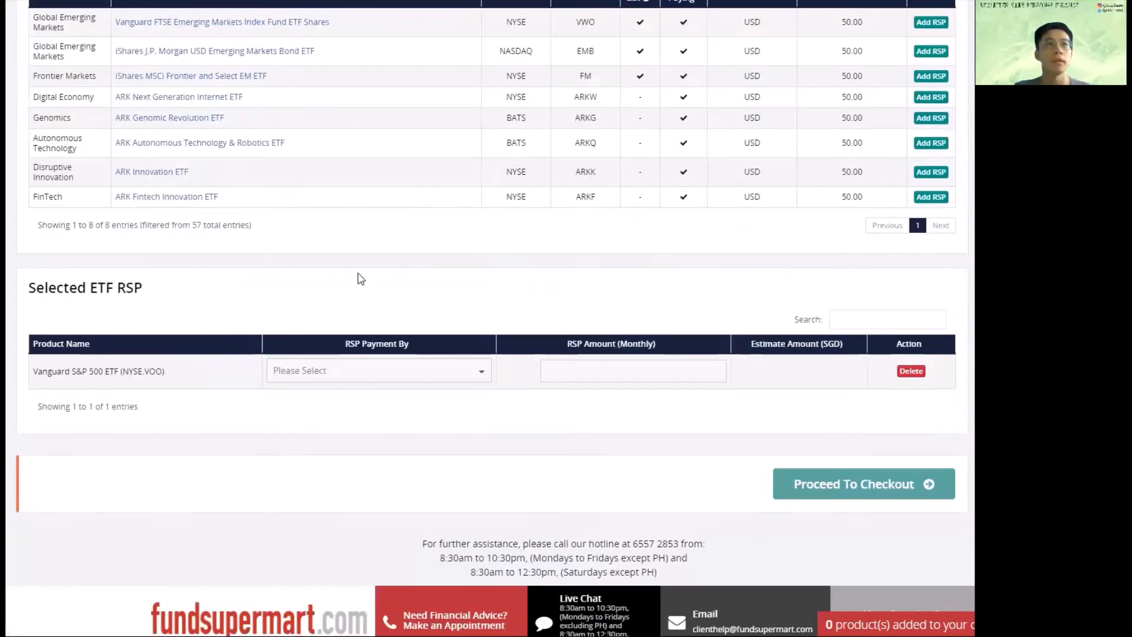
mouse_move(152, 404)
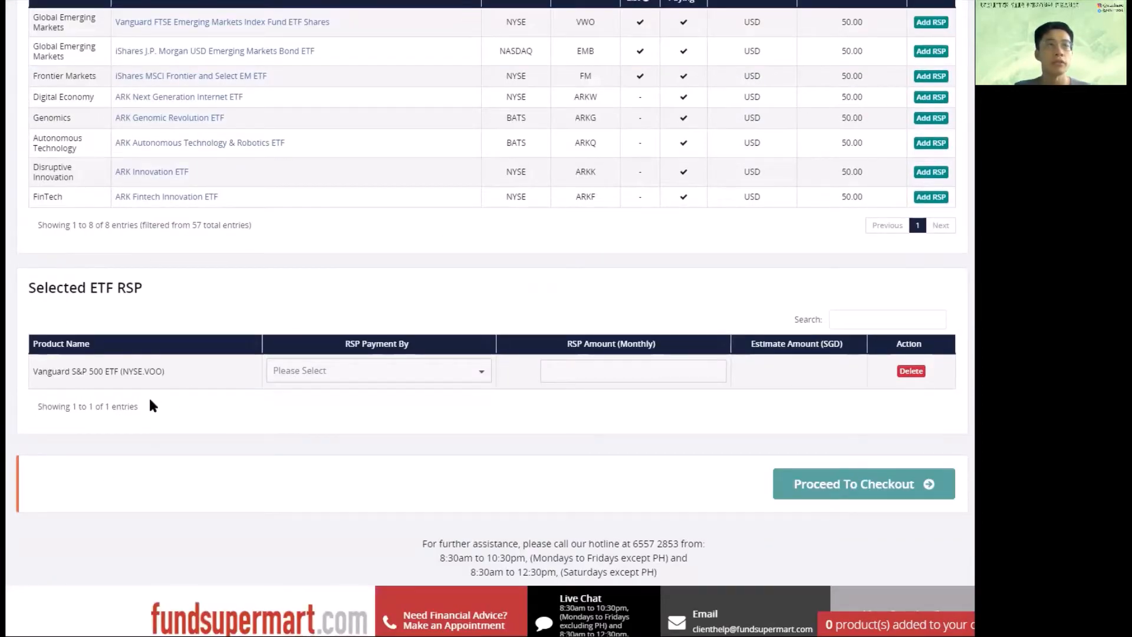
mouse_move(443, 378)
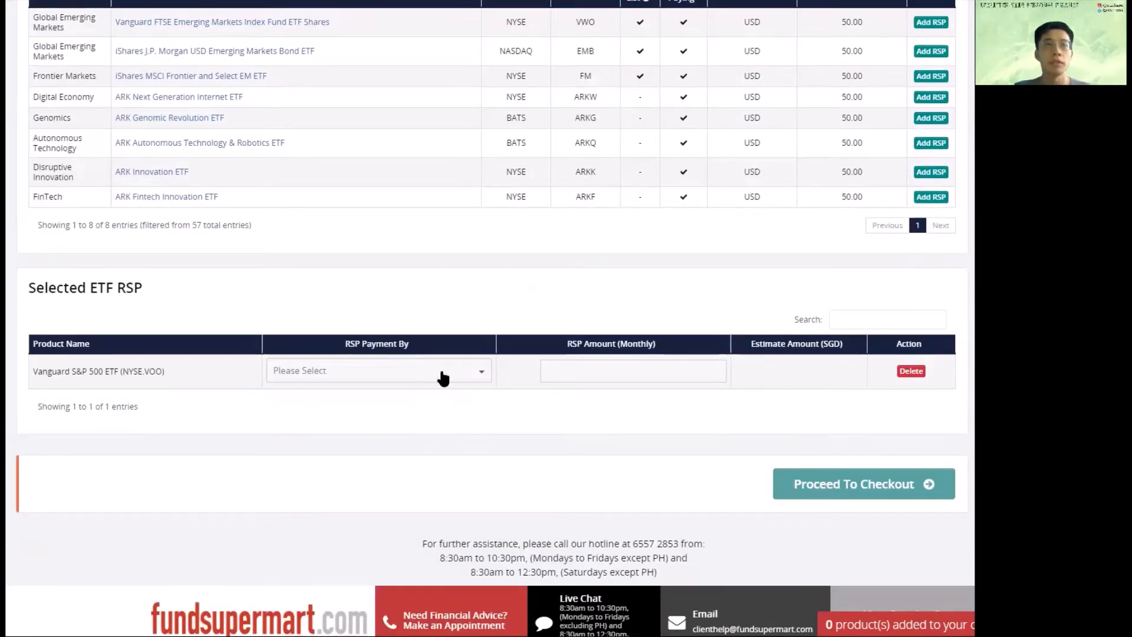
Pay the VOO plan from the SGD Cash Account with a monthly amount of 150.
left_click(376, 370)
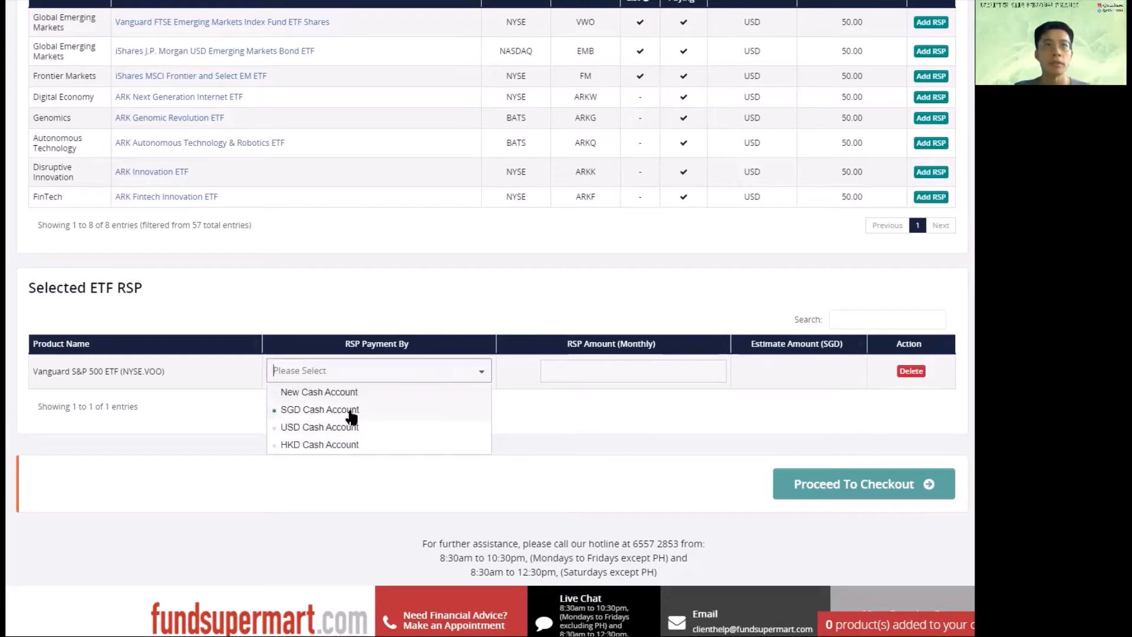
left_click(319, 409)
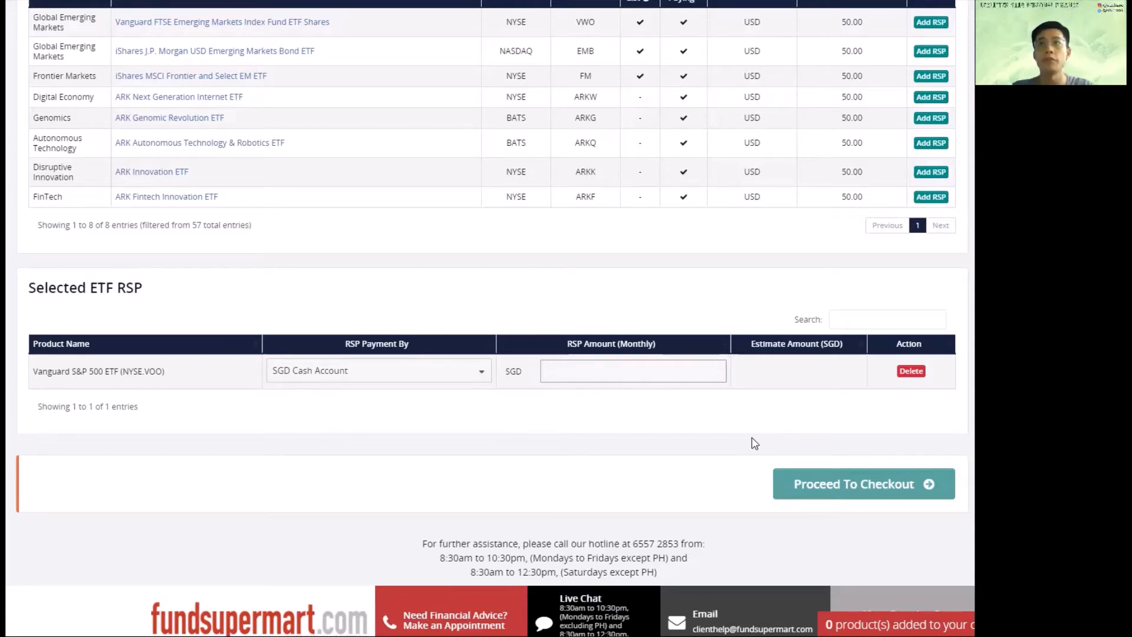
left_click(861, 483)
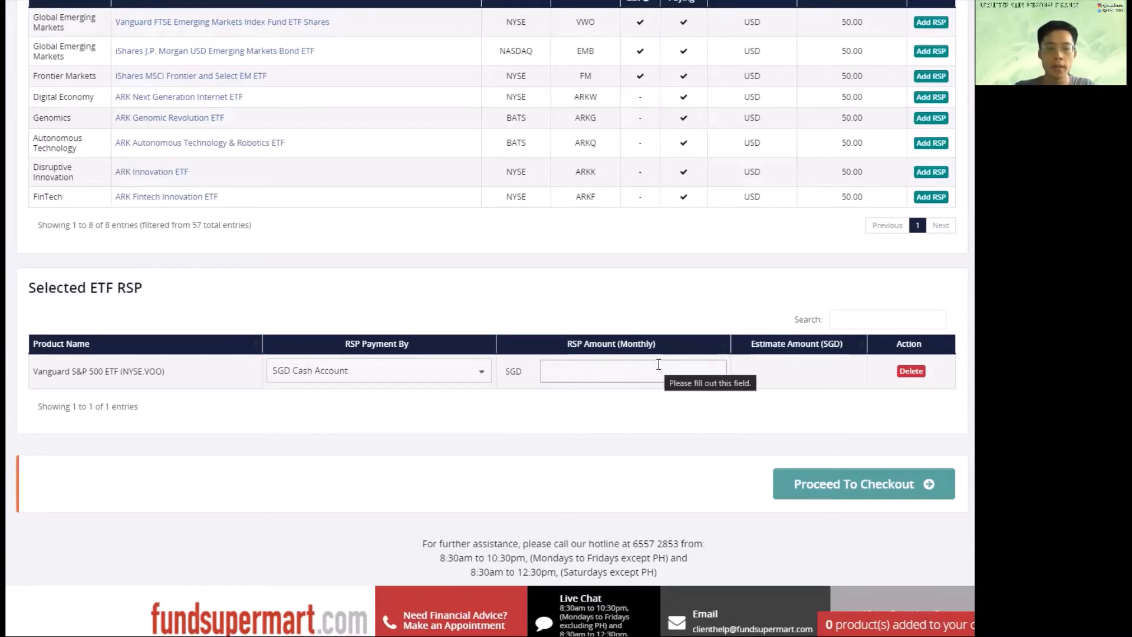
type("150")
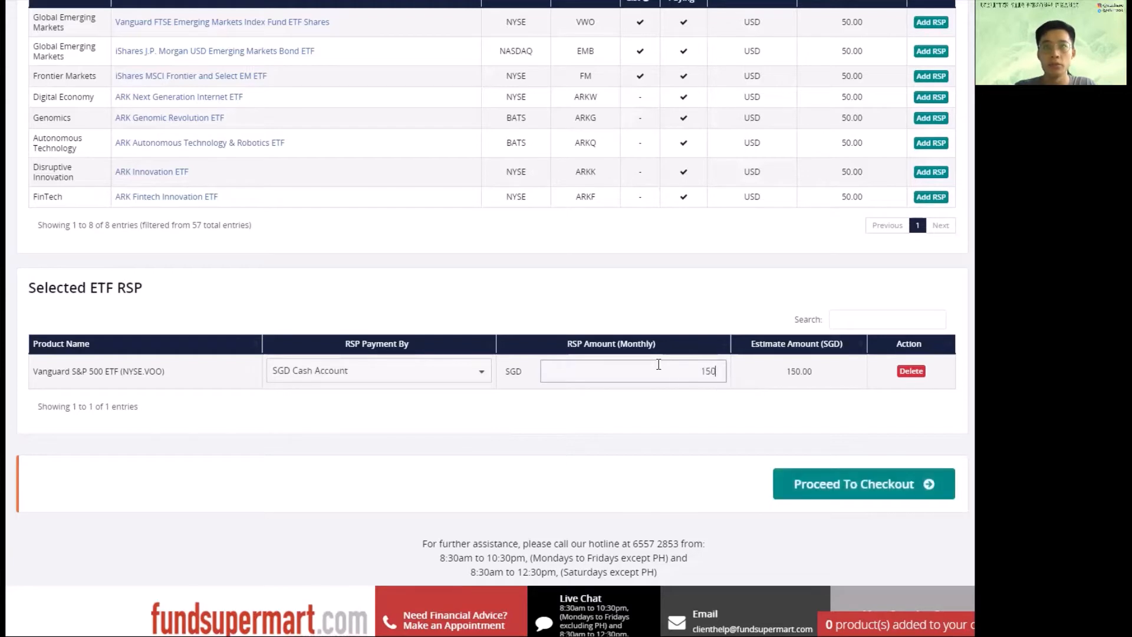
mouse_move(687, 422)
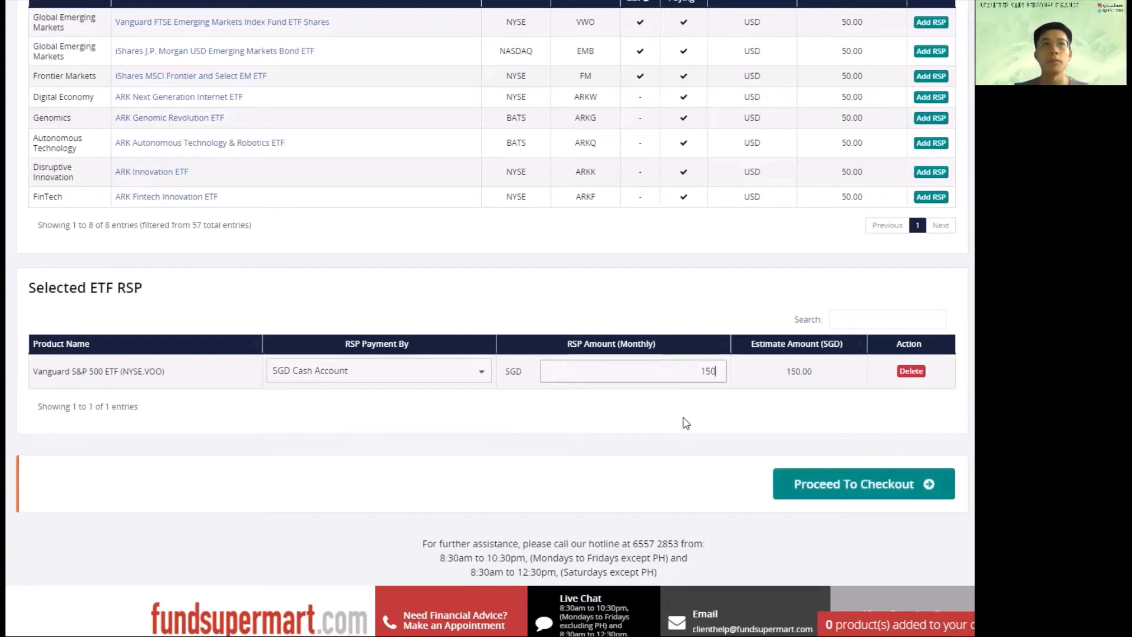
mouse_move(854, 493)
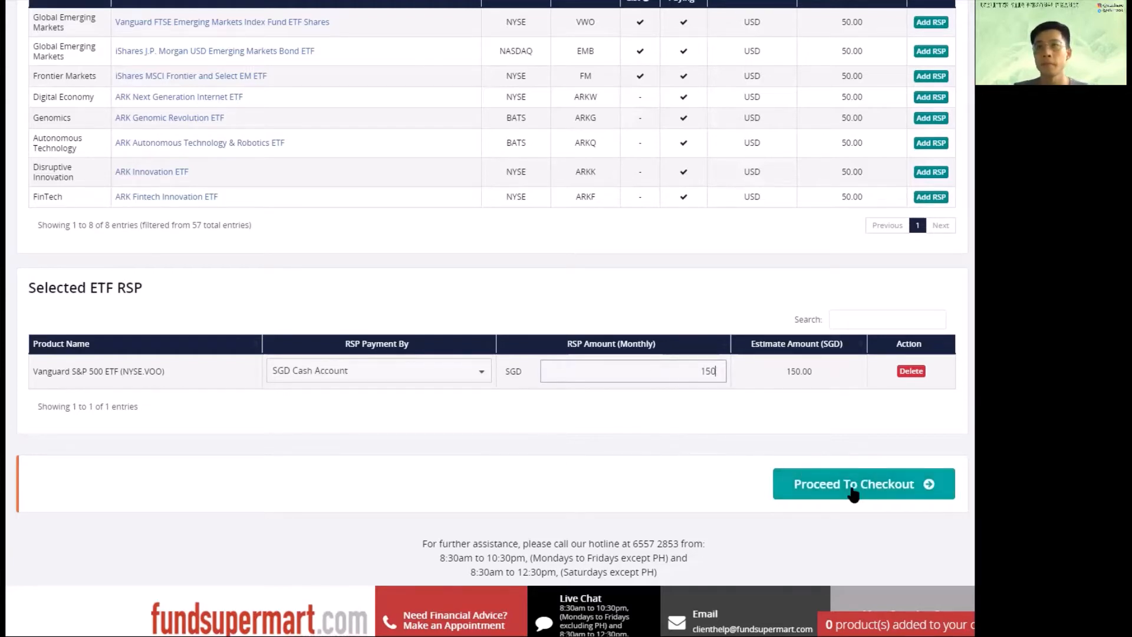
mouse_move(684, 458)
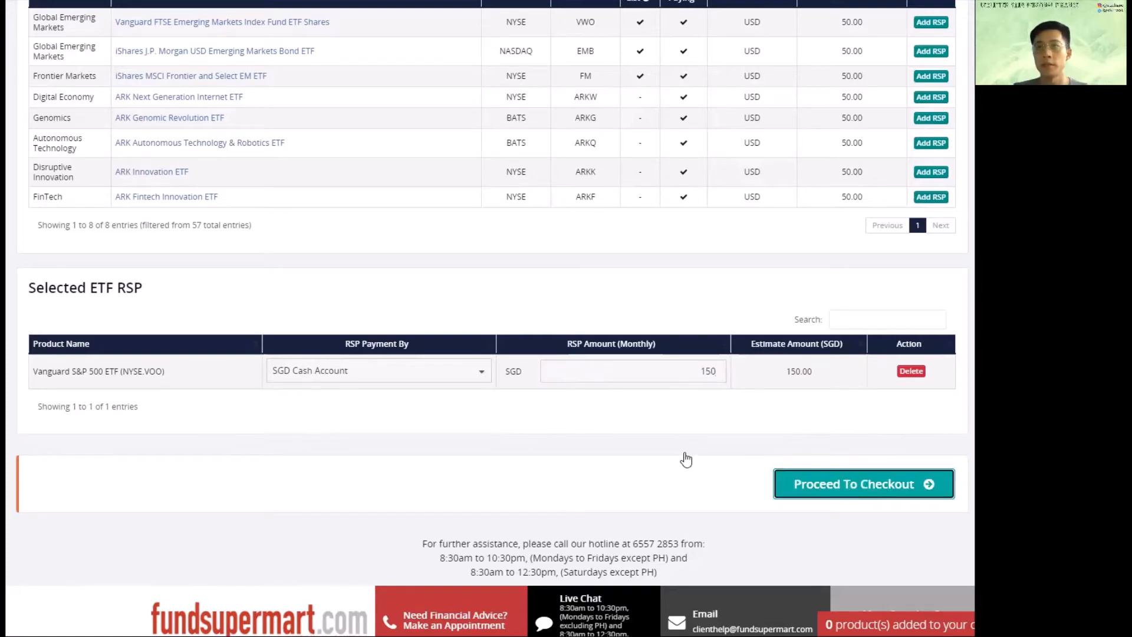
left_click(863, 483)
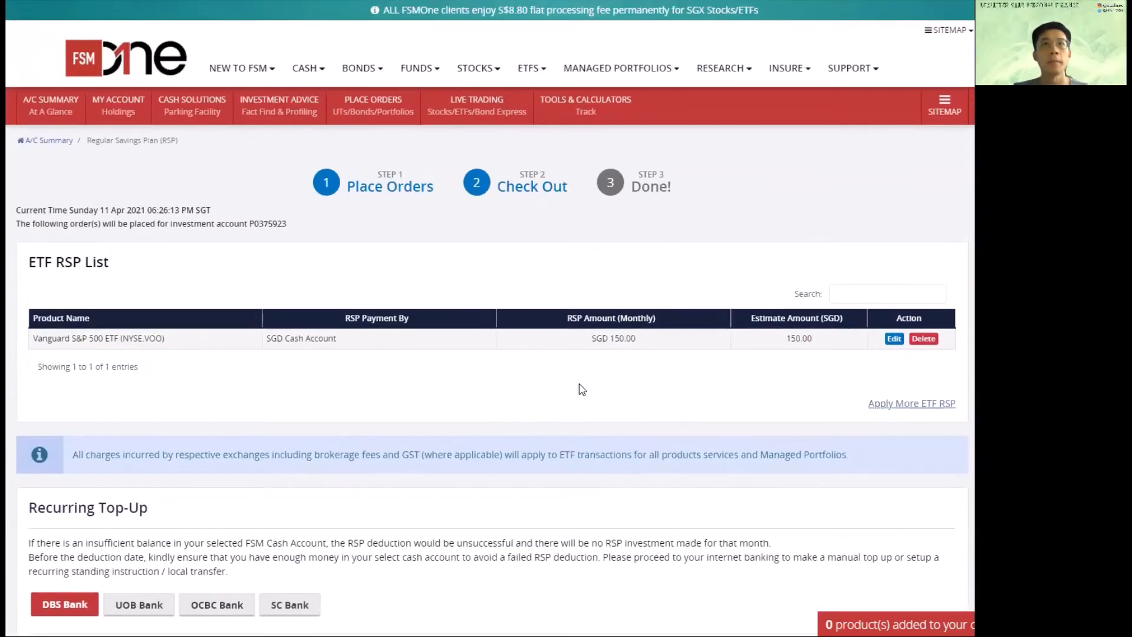
mouse_move(407, 260)
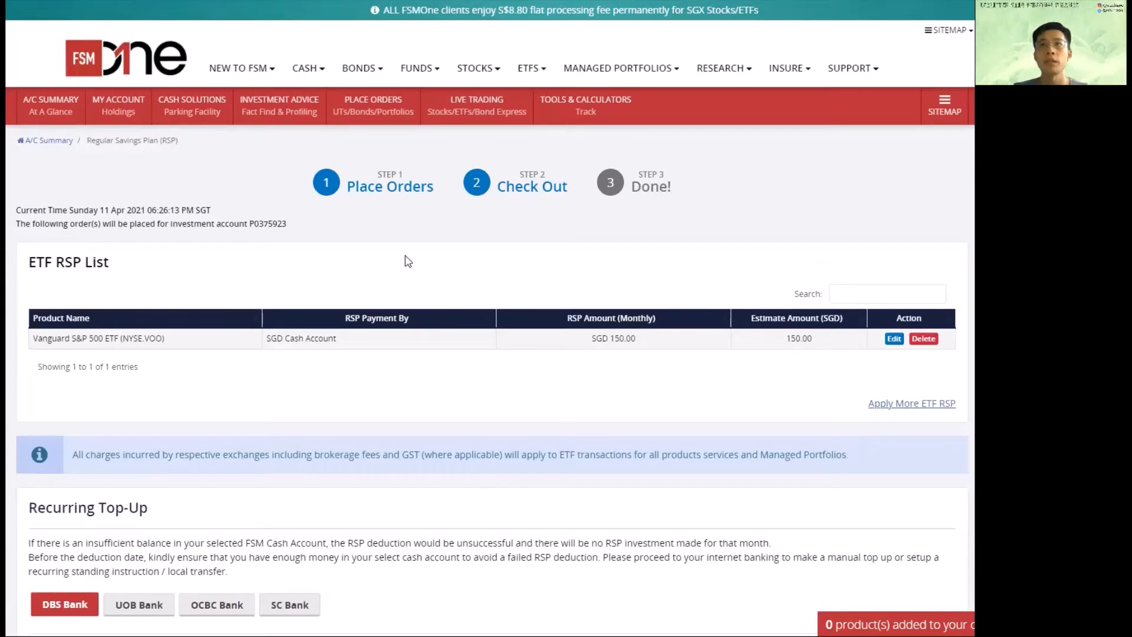
scroll("down", 3)
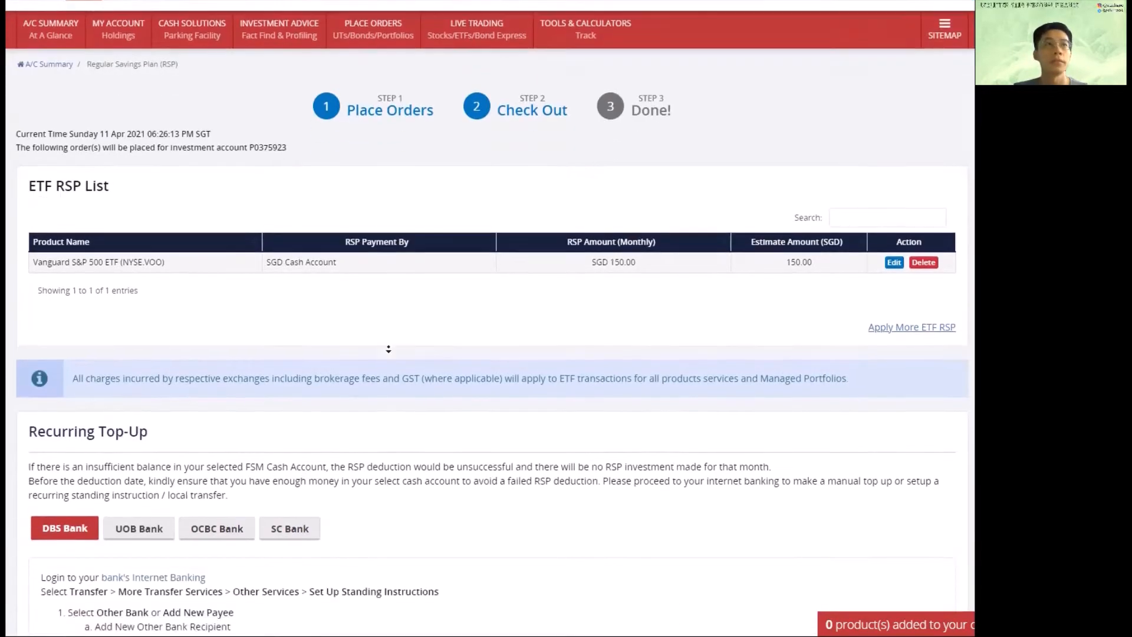
scroll("down", 3)
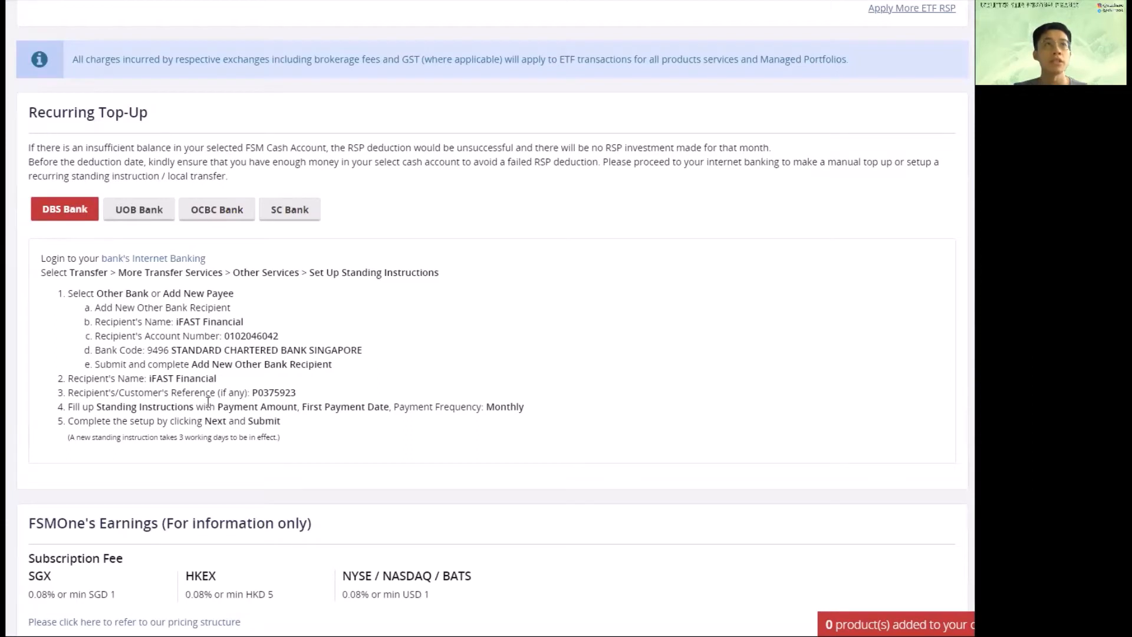
mouse_move(440, 435)
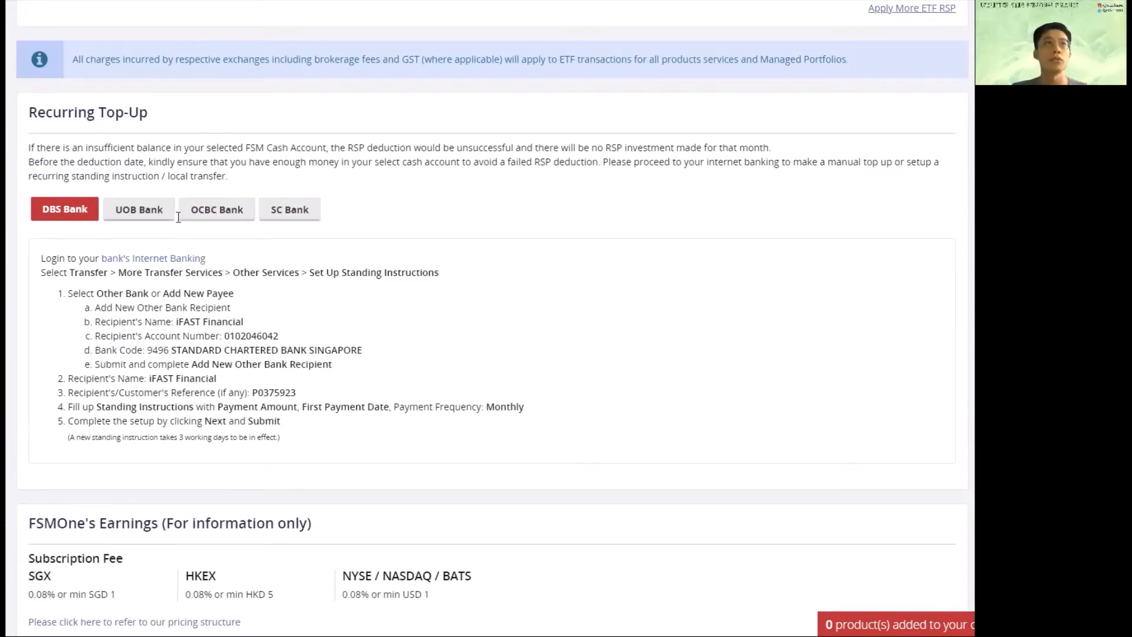
mouse_move(718, 304)
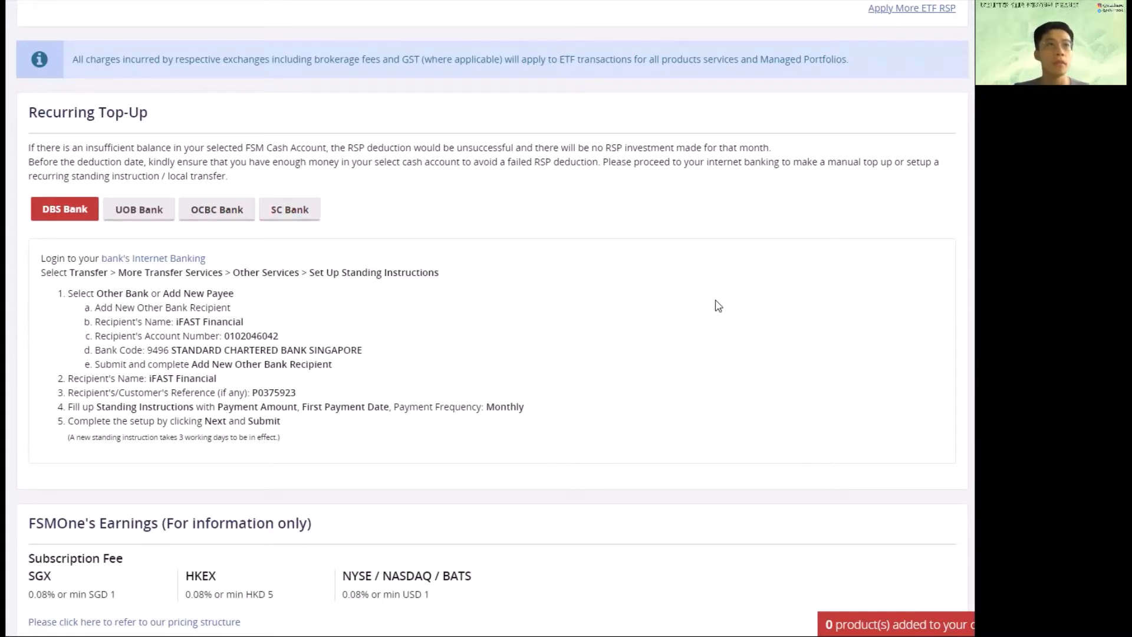
scroll("down", 3)
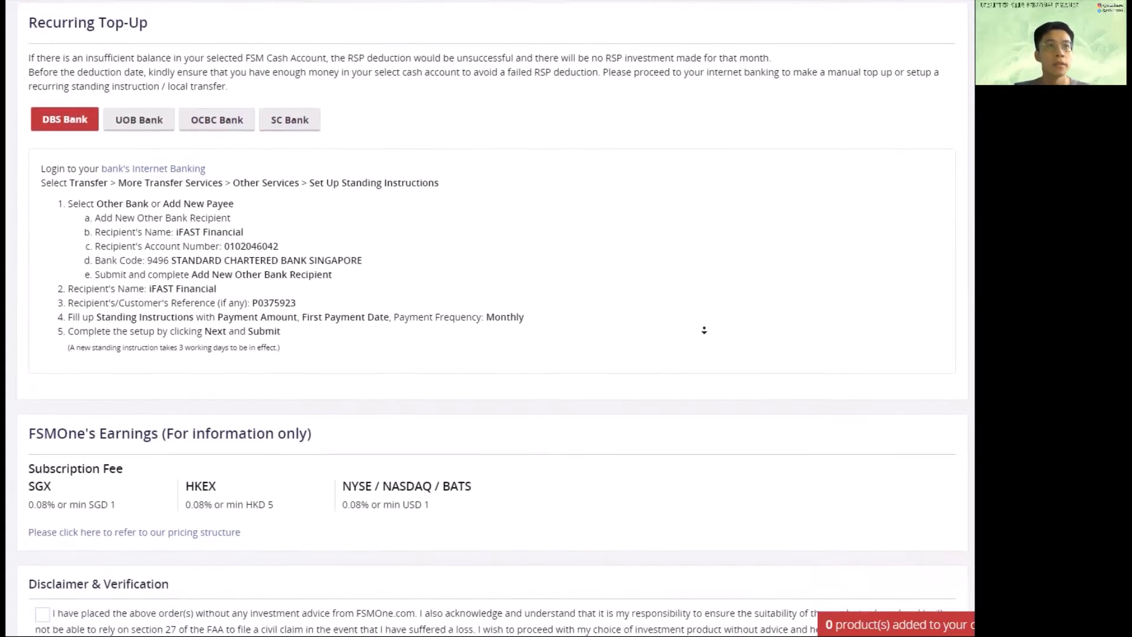
scroll("down", 3)
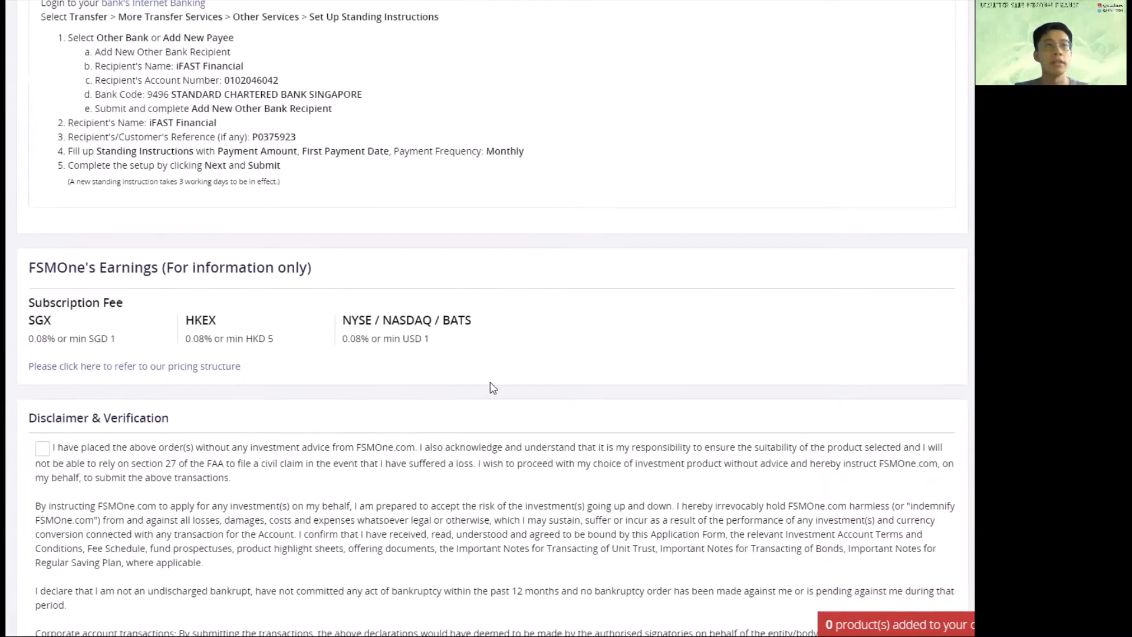
mouse_move(410, 371)
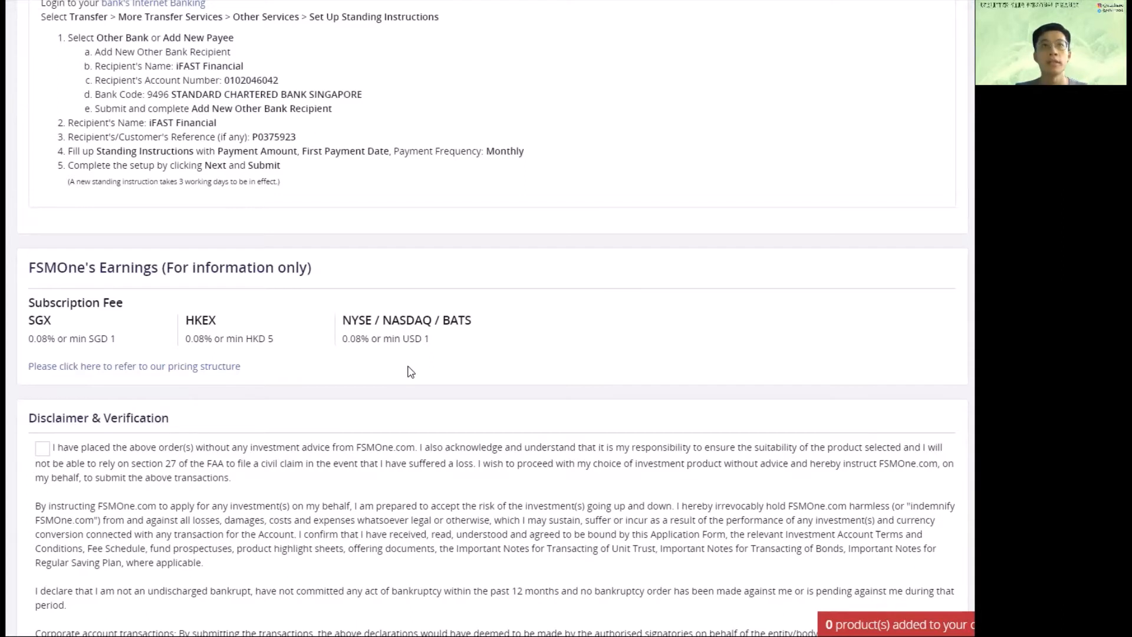
mouse_move(407, 352)
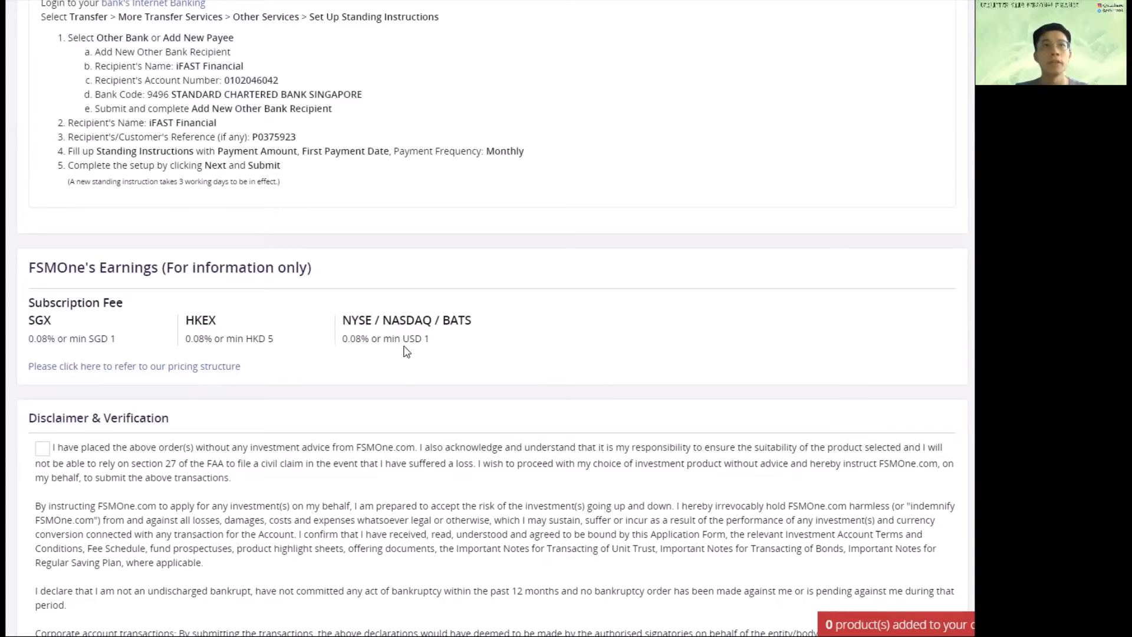
mouse_move(390, 347)
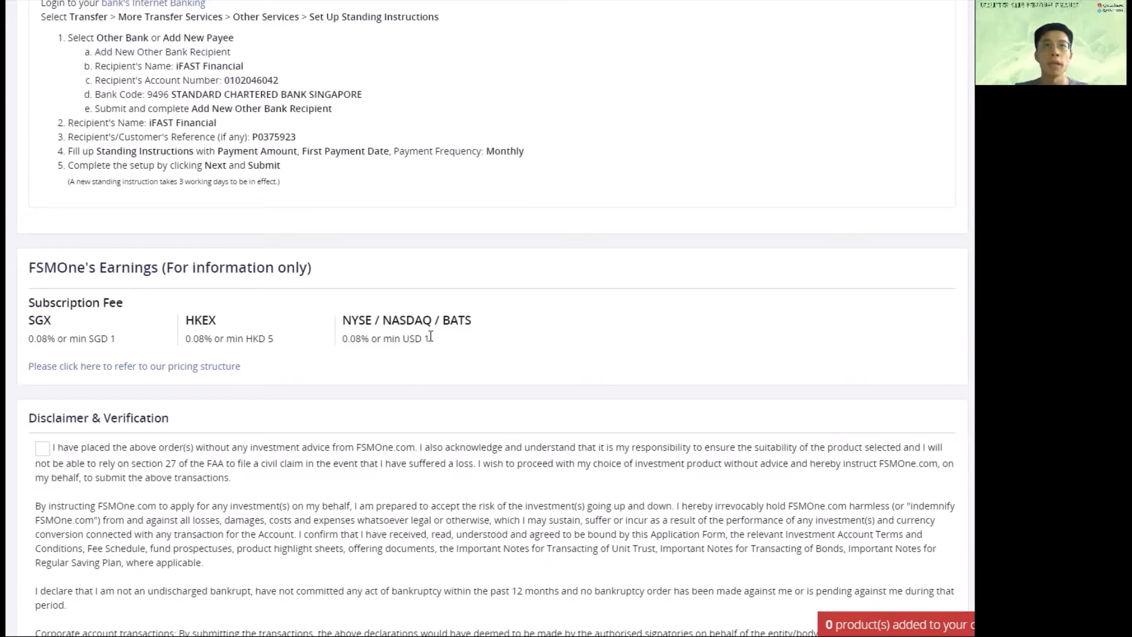
mouse_move(606, 268)
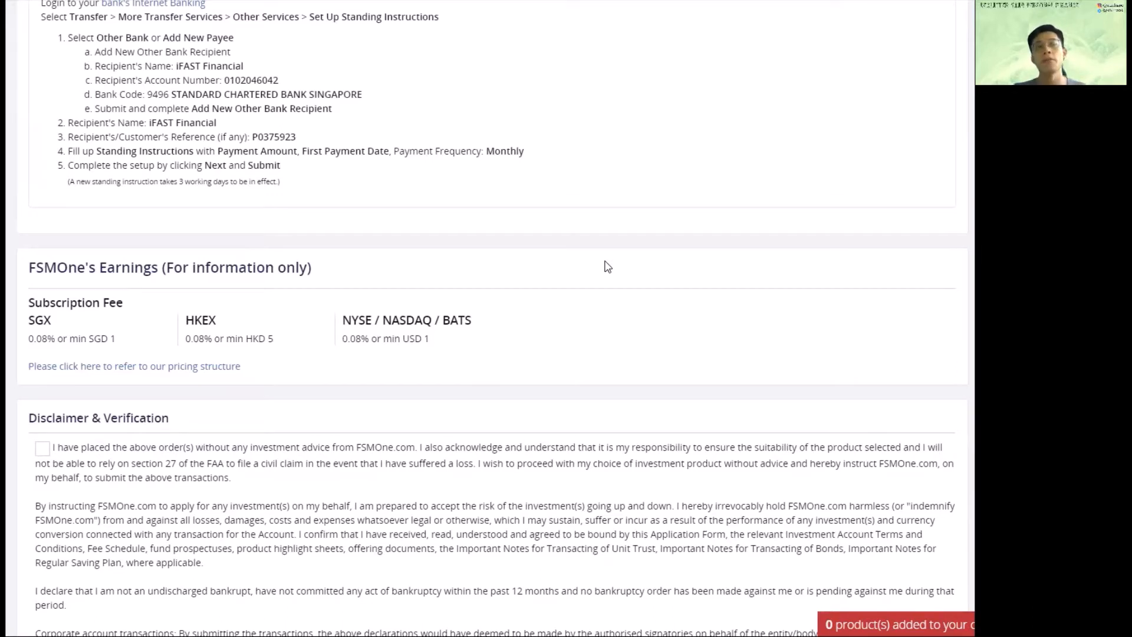
mouse_move(432, 349)
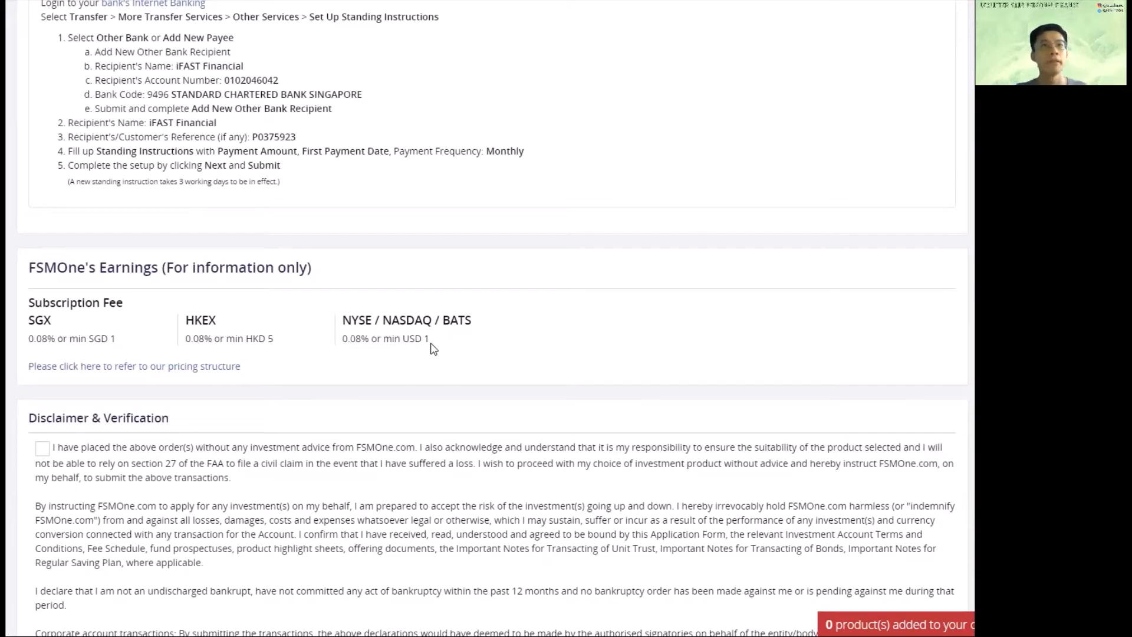
mouse_move(501, 347)
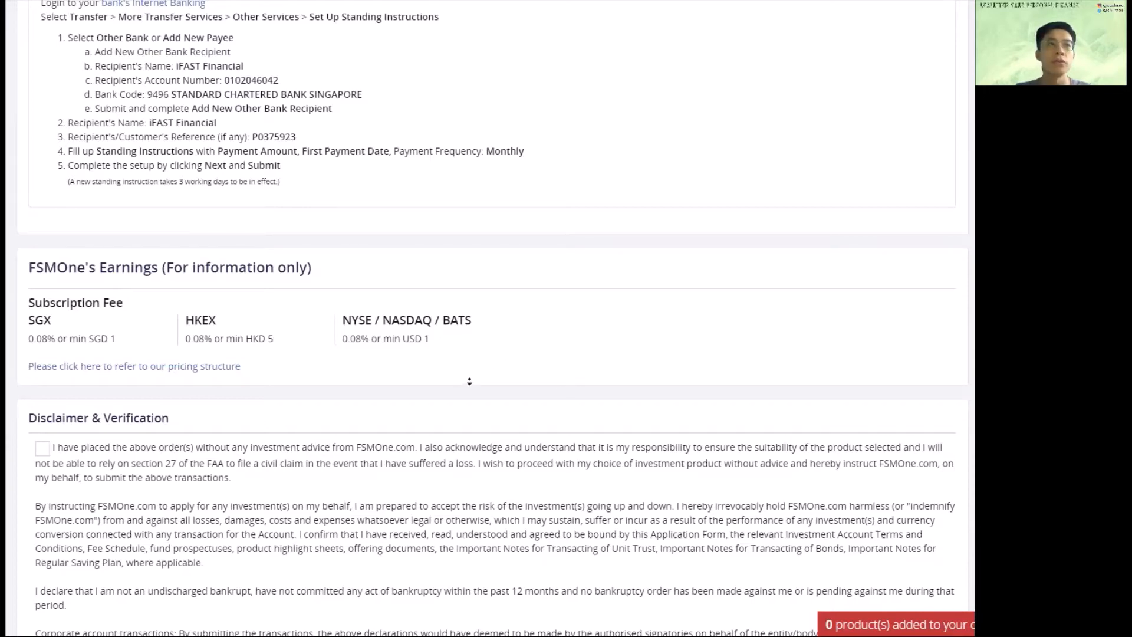
Tick the no-investment-advice disclaimer checkbox at the bottom of checkout.
scroll("down", 3)
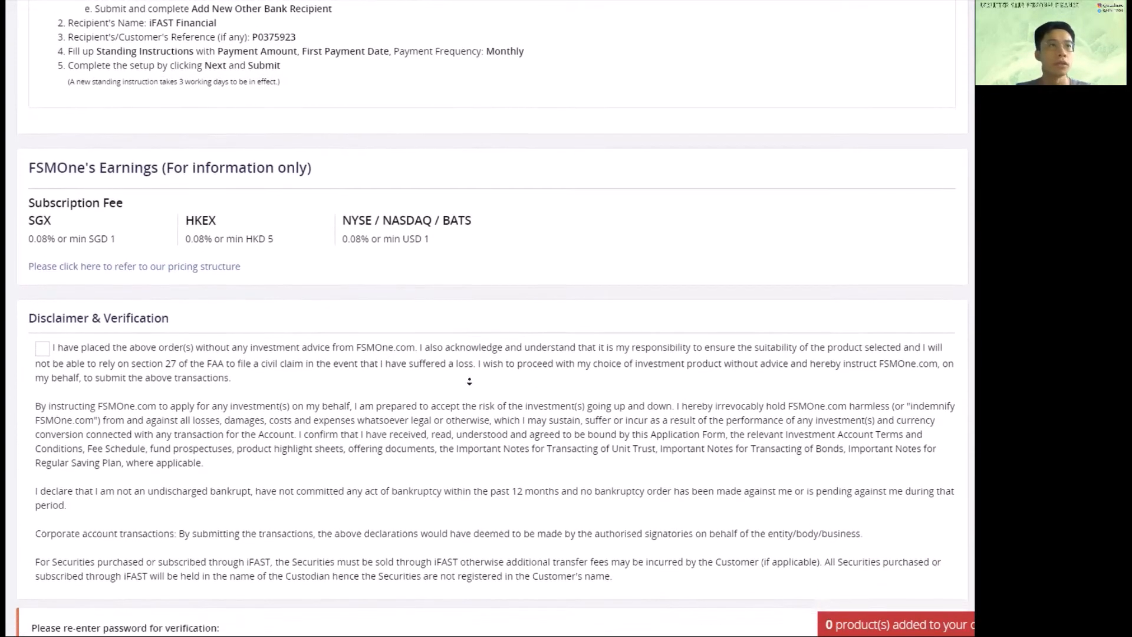
scroll("down", 3)
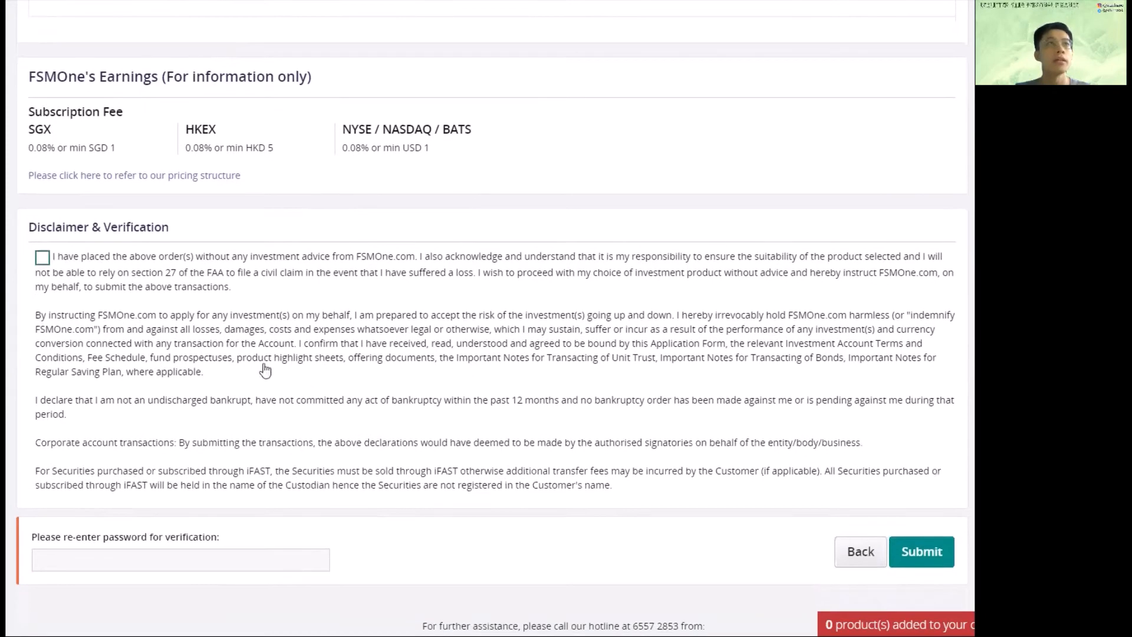
left_click(43, 256)
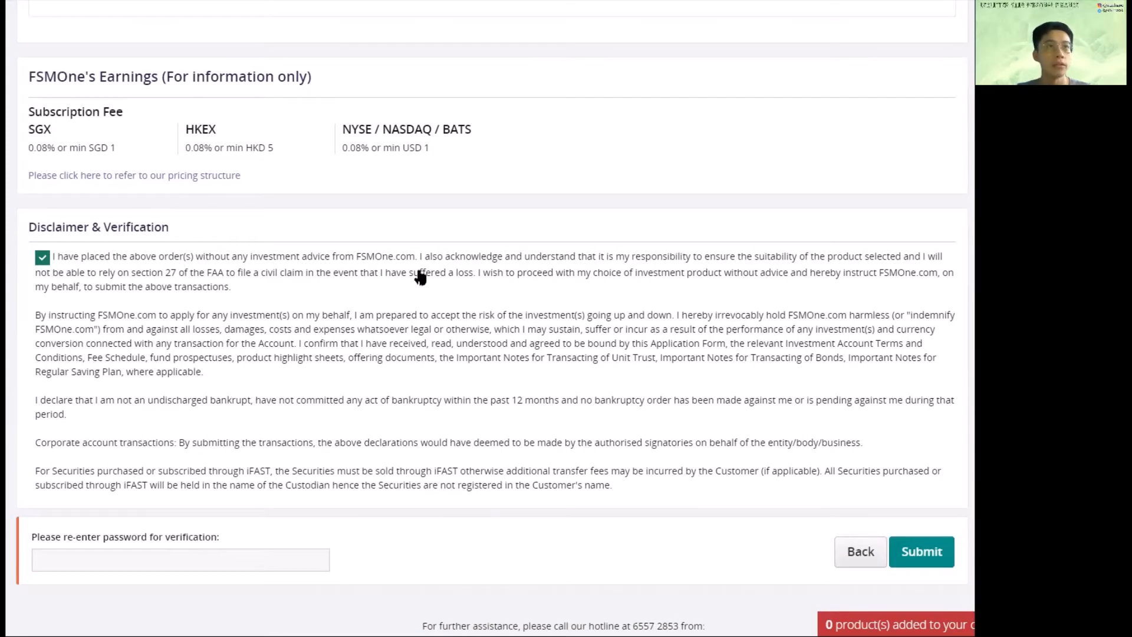
mouse_move(422, 556)
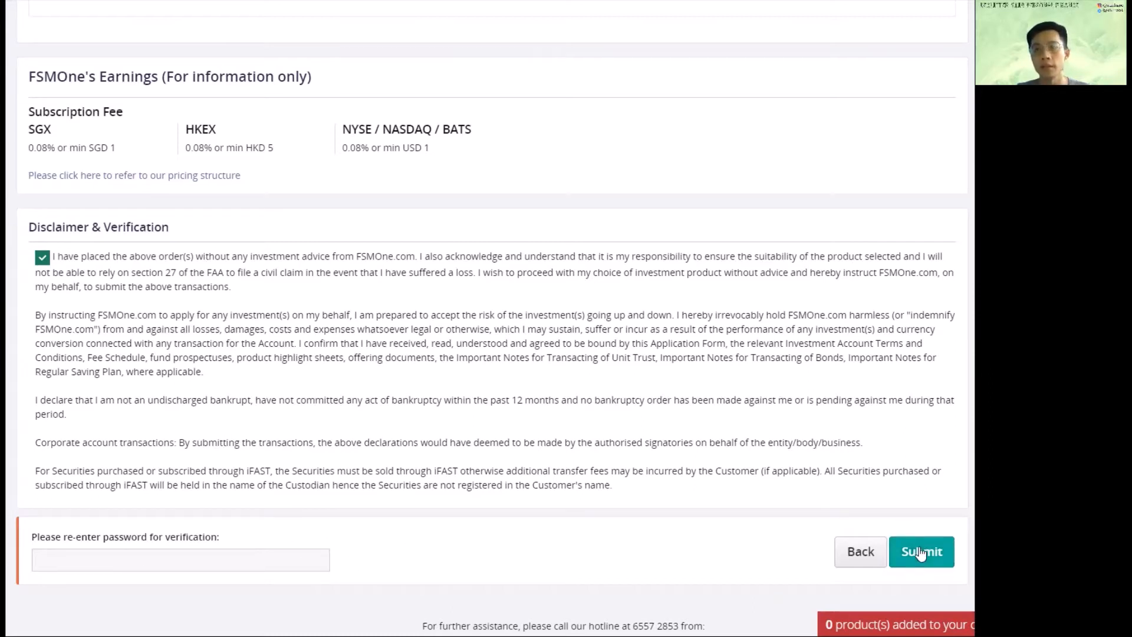
mouse_move(875, 497)
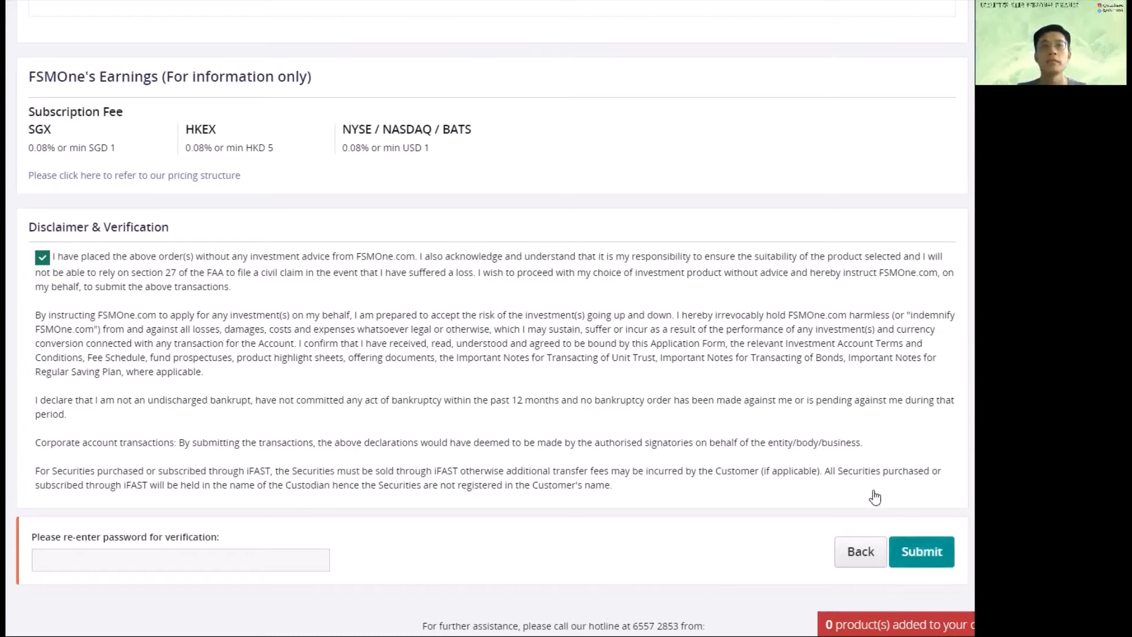
mouse_move(858, 450)
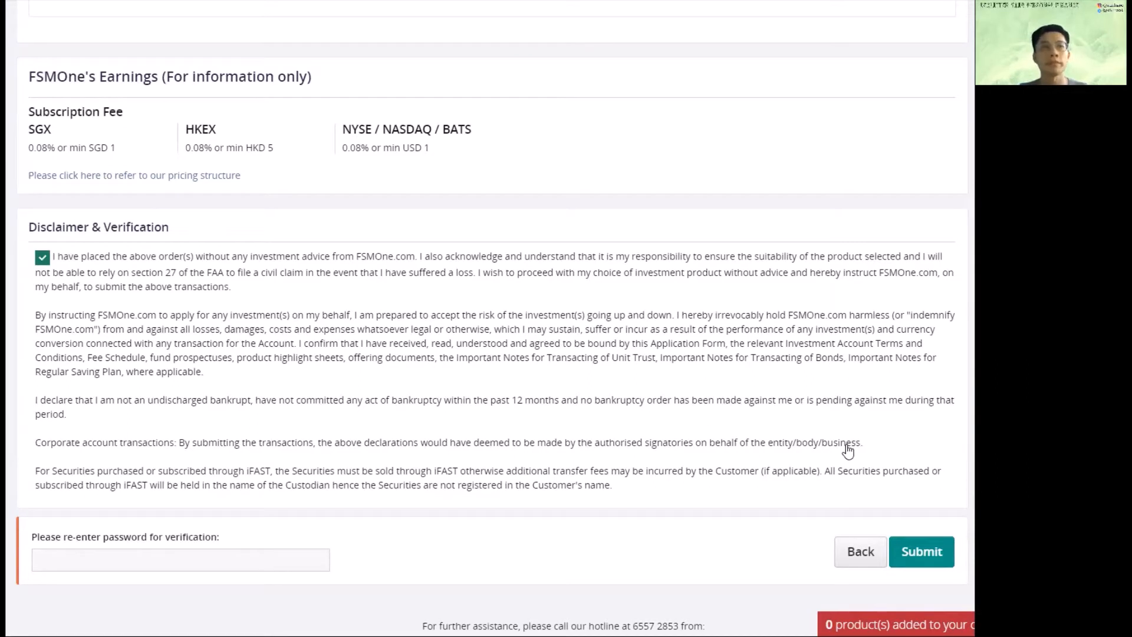
mouse_move(823, 432)
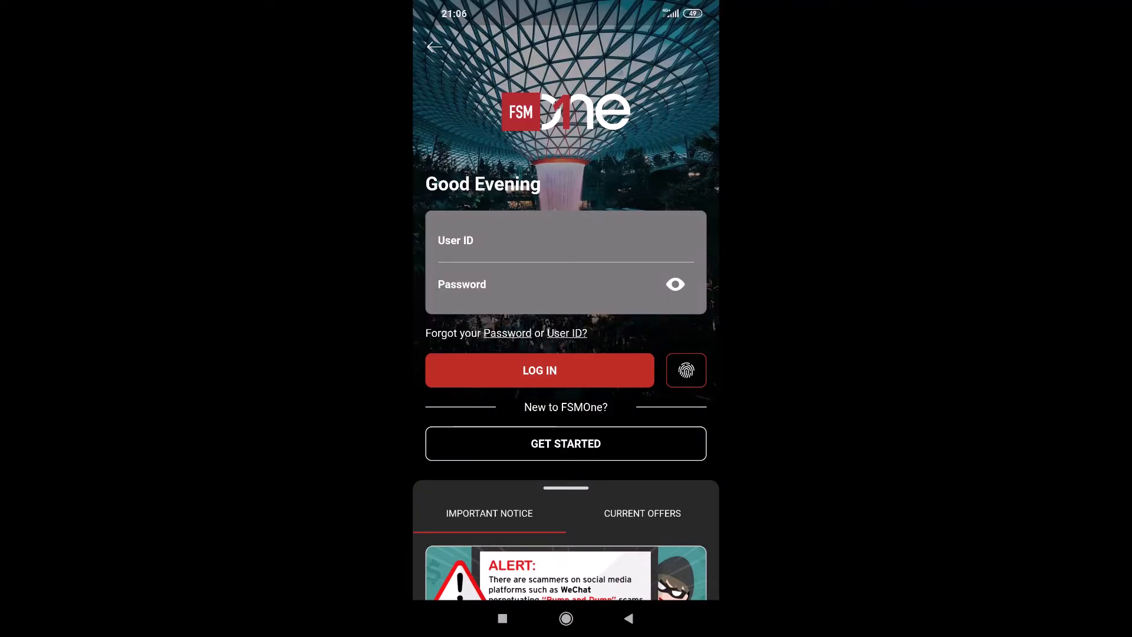
Log in by fingerprint, visit ETF RSP Buy, then back out of the Regular Savings Plan page.
left_click(684, 370)
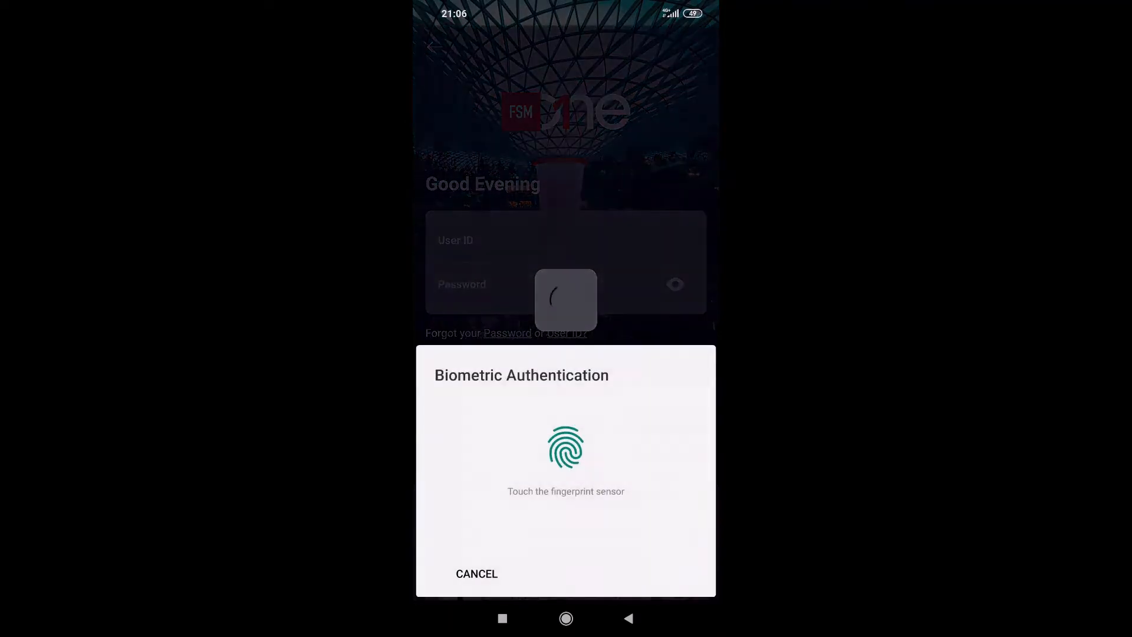
left_click(475, 573)
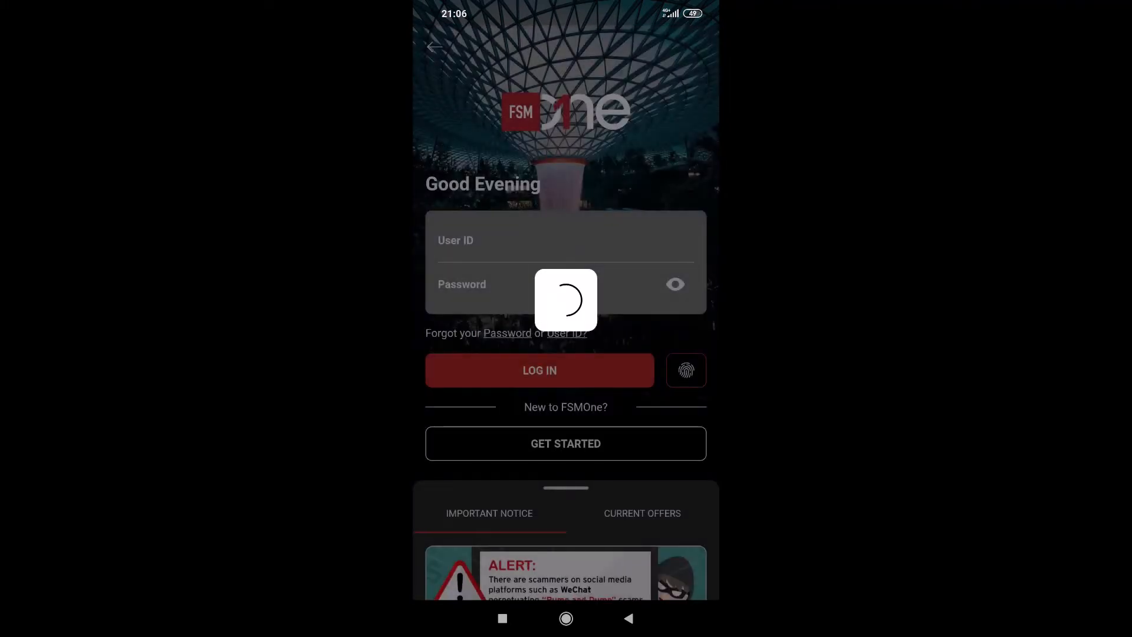
left_click(539, 370)
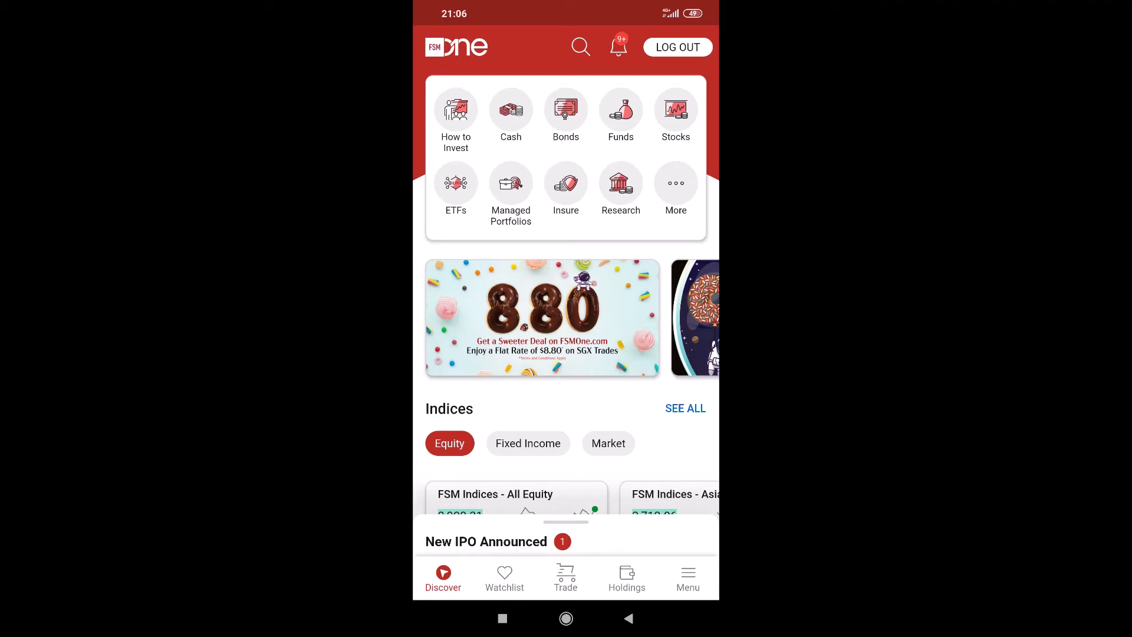
left_click(565, 578)
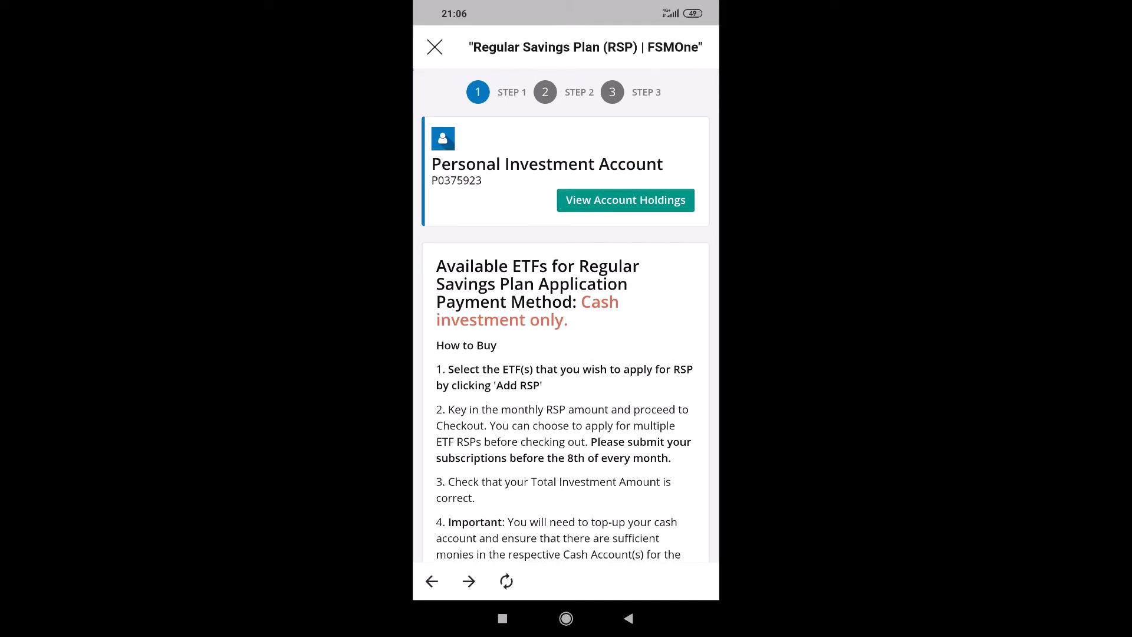
left_click(435, 47)
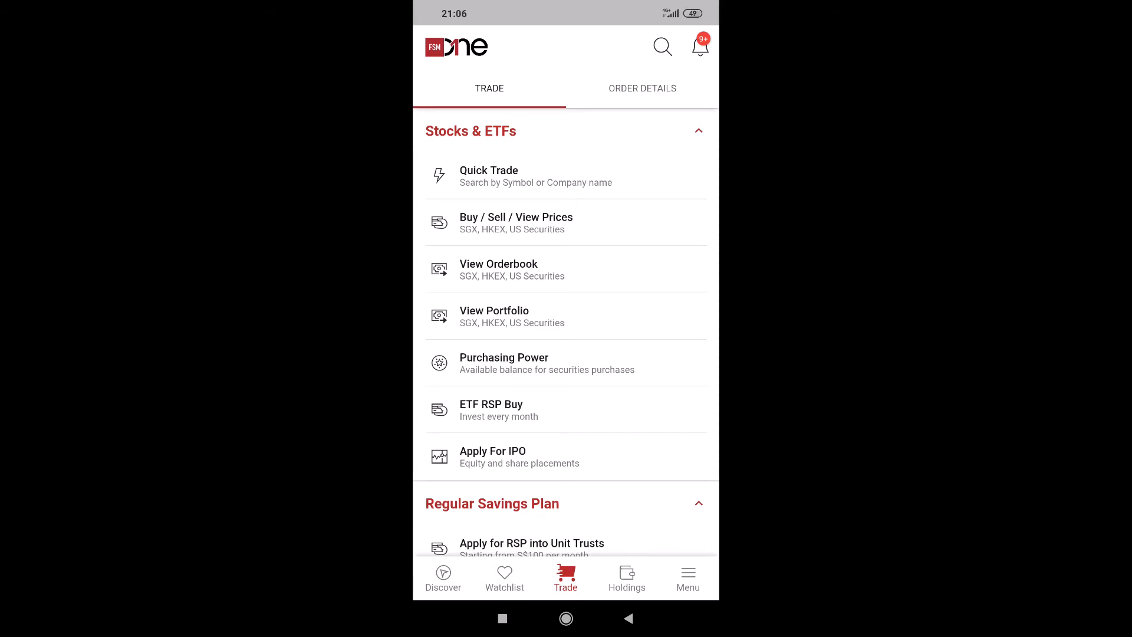
Reach My RSP via account services and apply for a new RSP of type ETF.
left_click(687, 578)
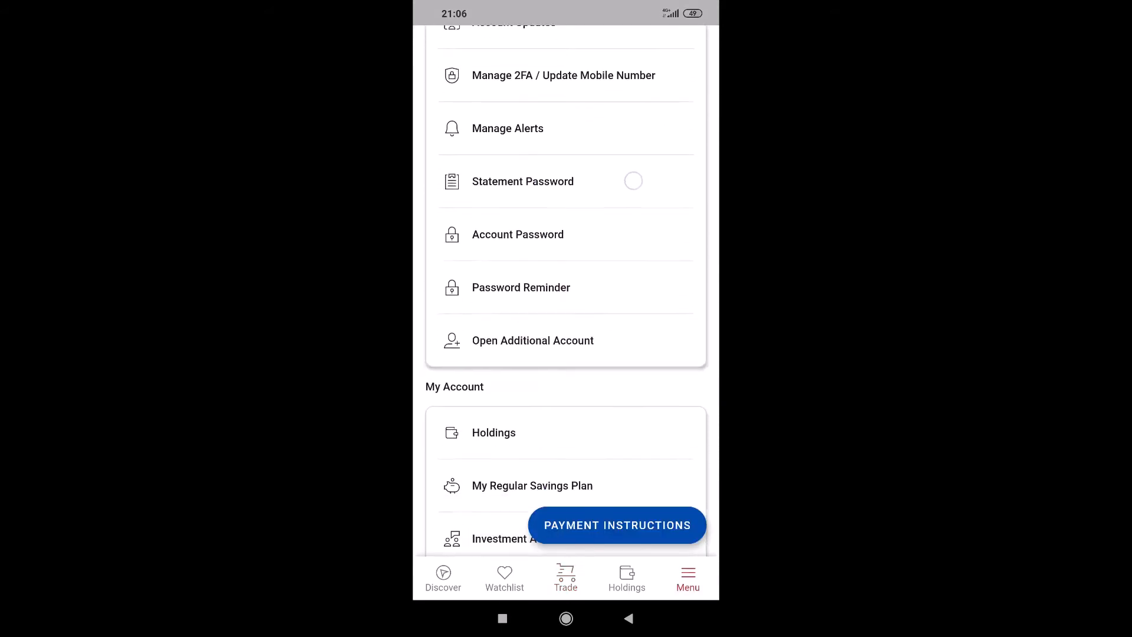
scroll("down", 3)
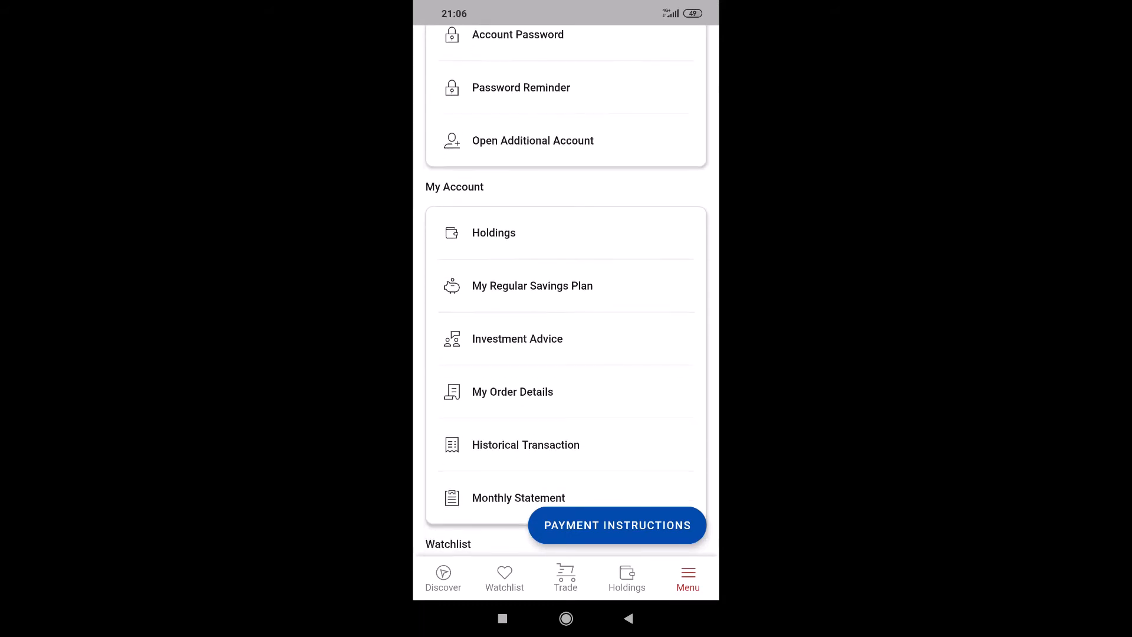
left_click(531, 285)
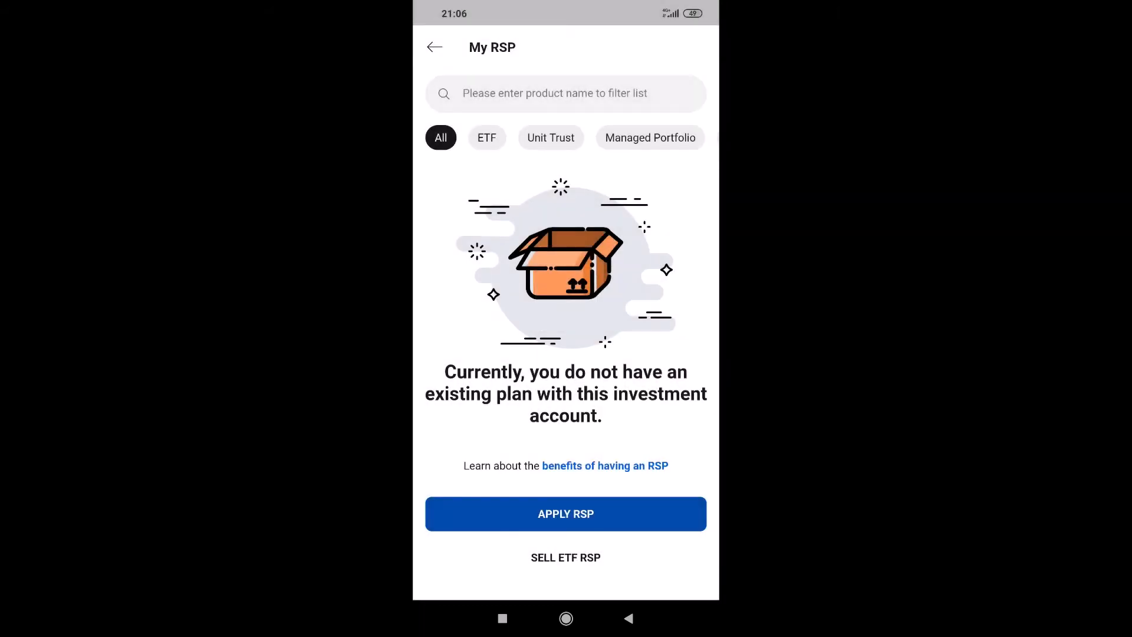
scroll("down", 3)
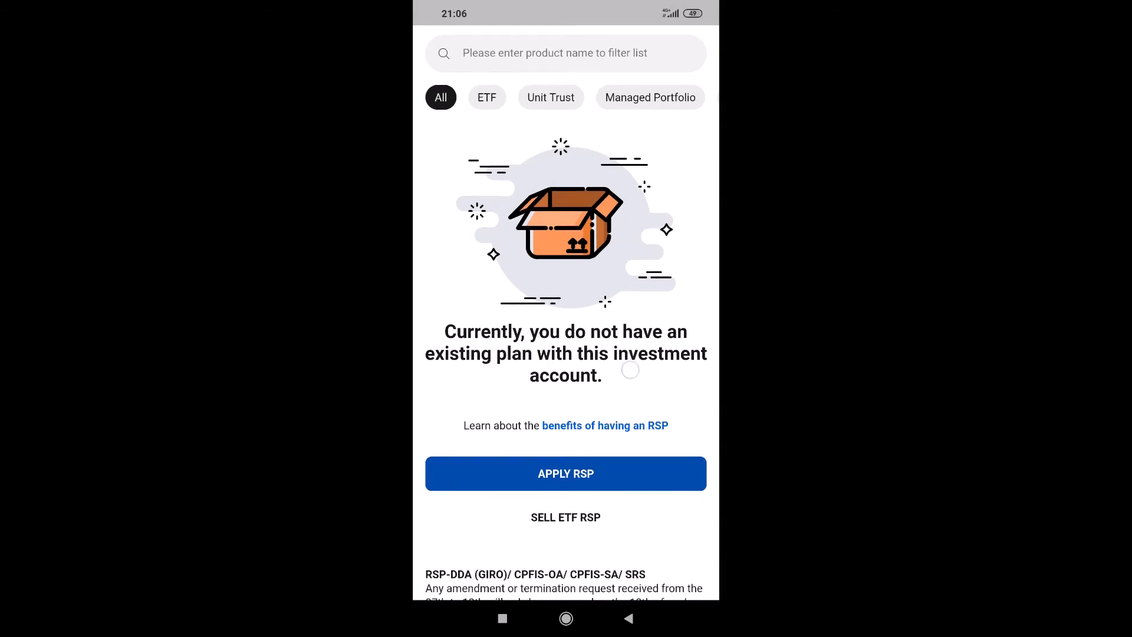
left_click(565, 473)
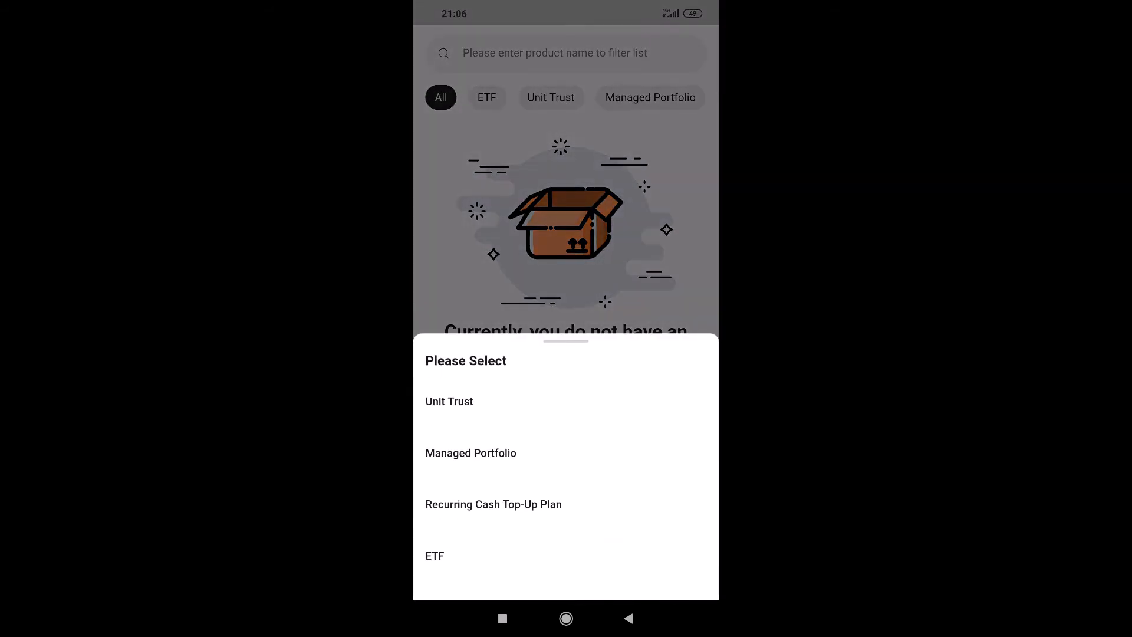
left_click(435, 556)
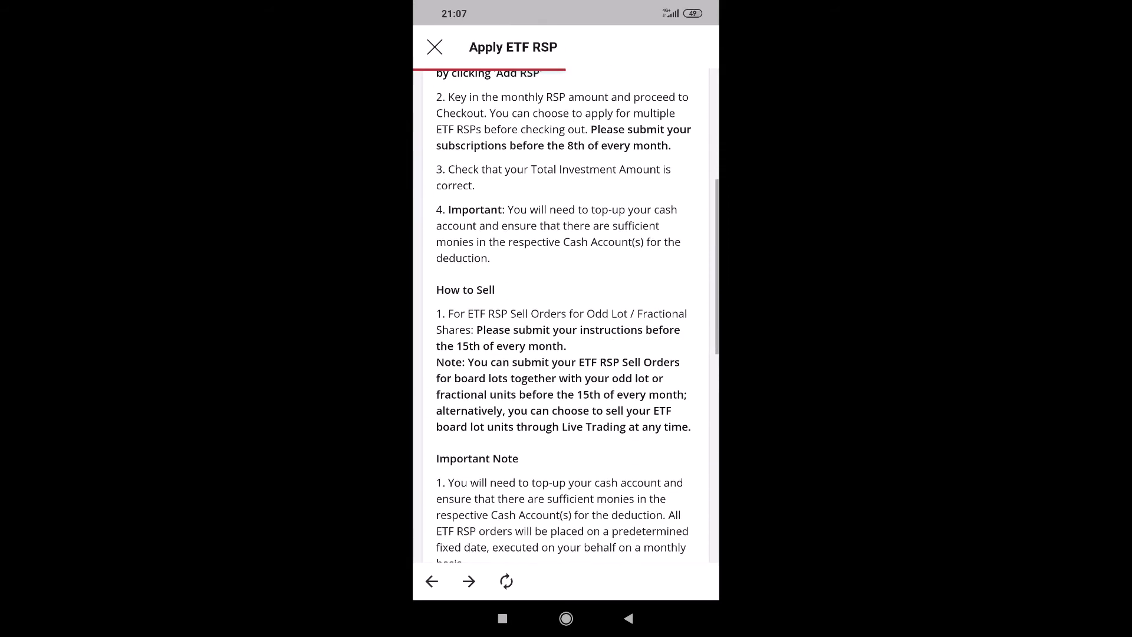
Filter the ETF RSP list to Core Equity and check the Action column.
scroll("down", 3)
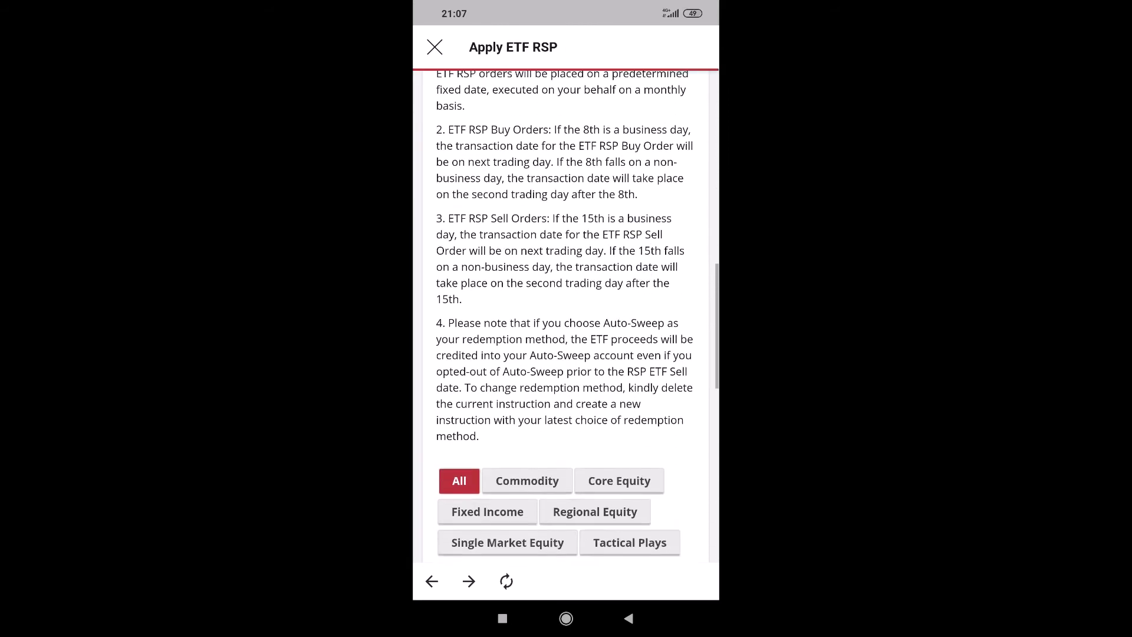
scroll("down", 3)
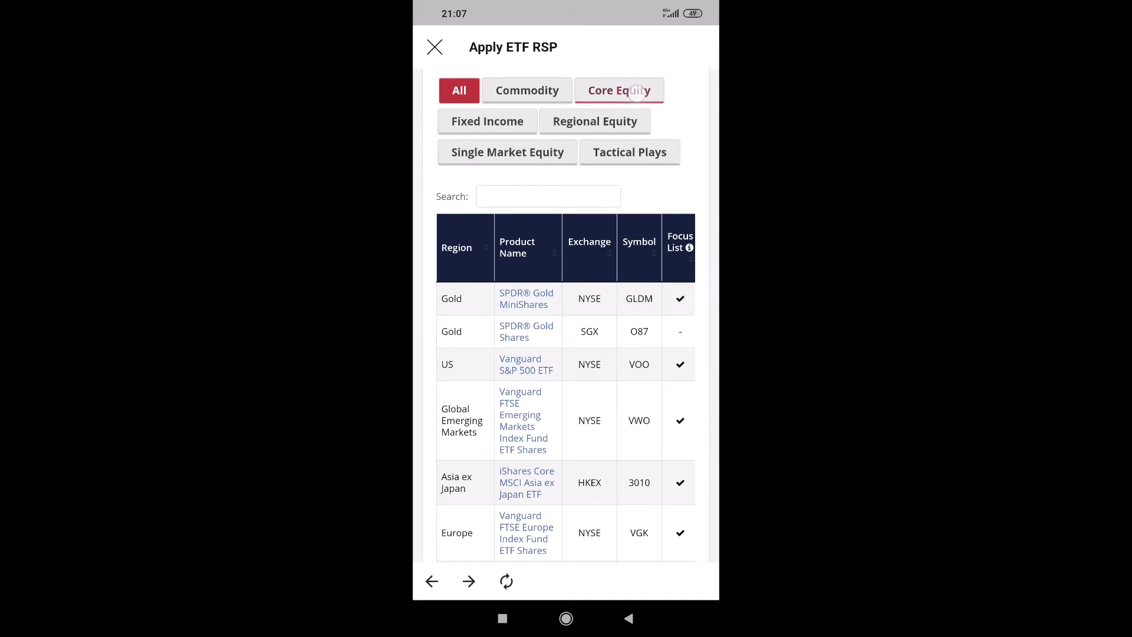
left_click(618, 91)
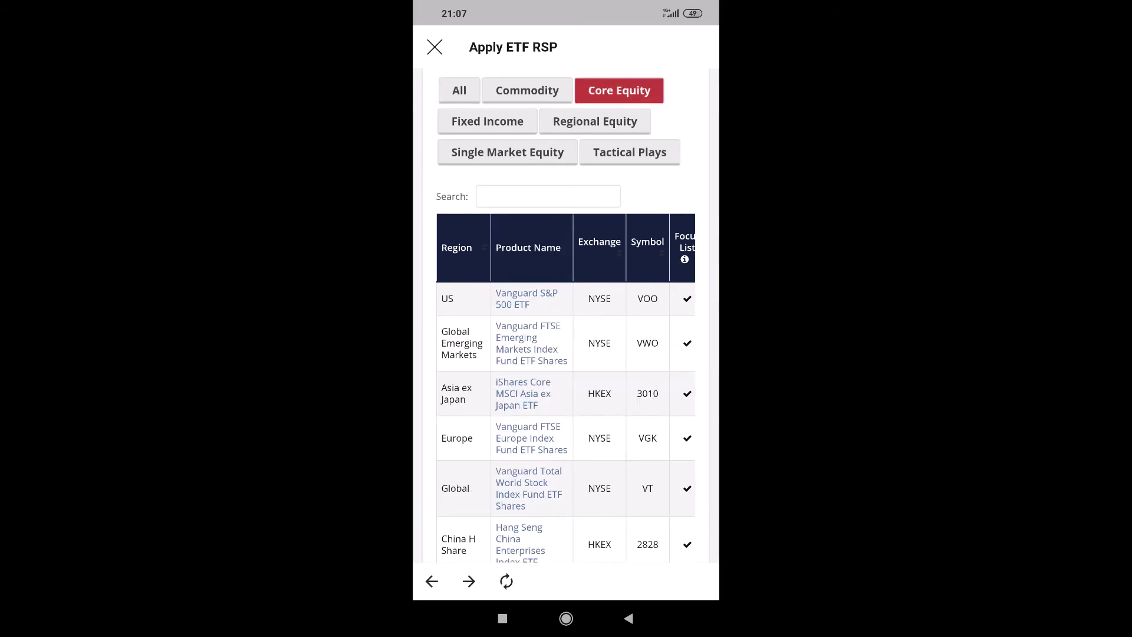
scroll("right", 3)
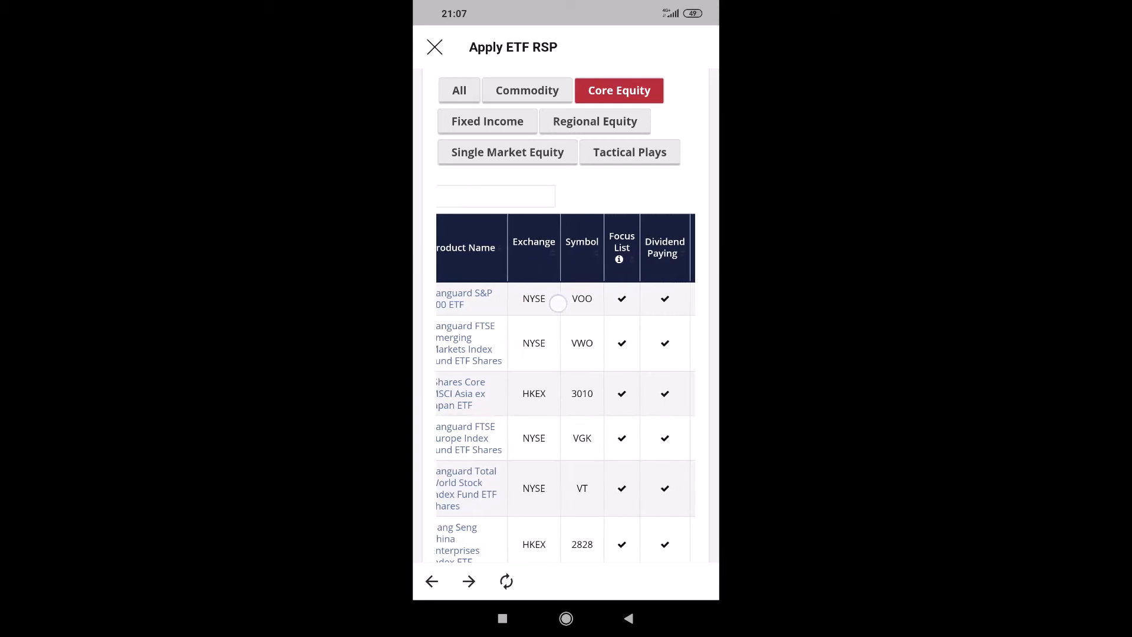
scroll("left", 3)
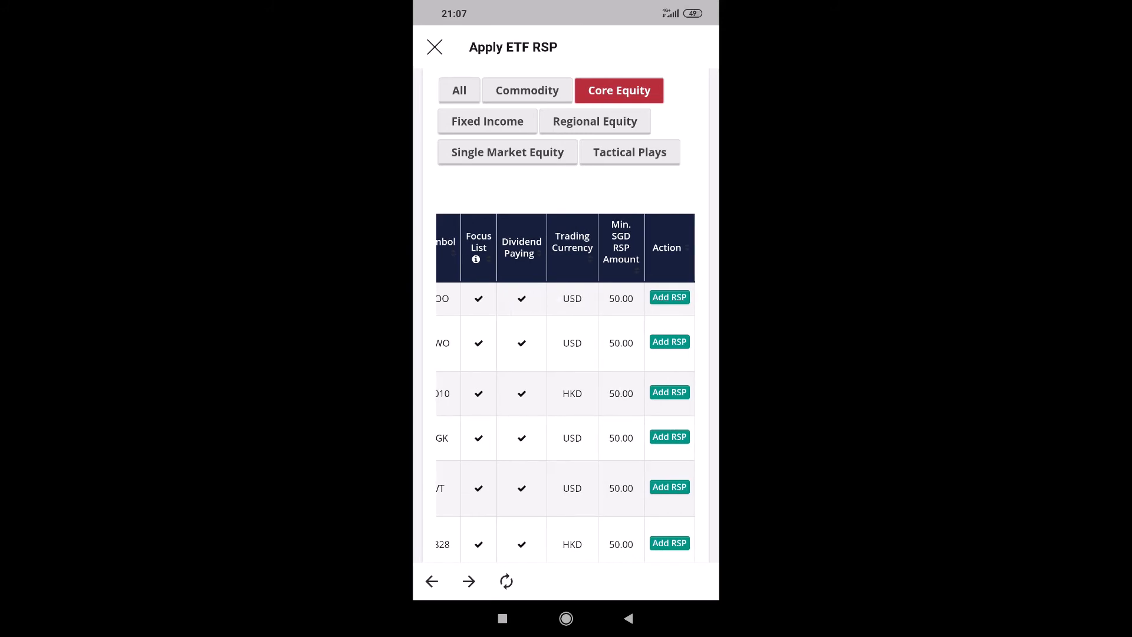
Add Vanguard S&P 500 ETF (VOO) to the plan and choose its payment method.
left_click(668, 297)
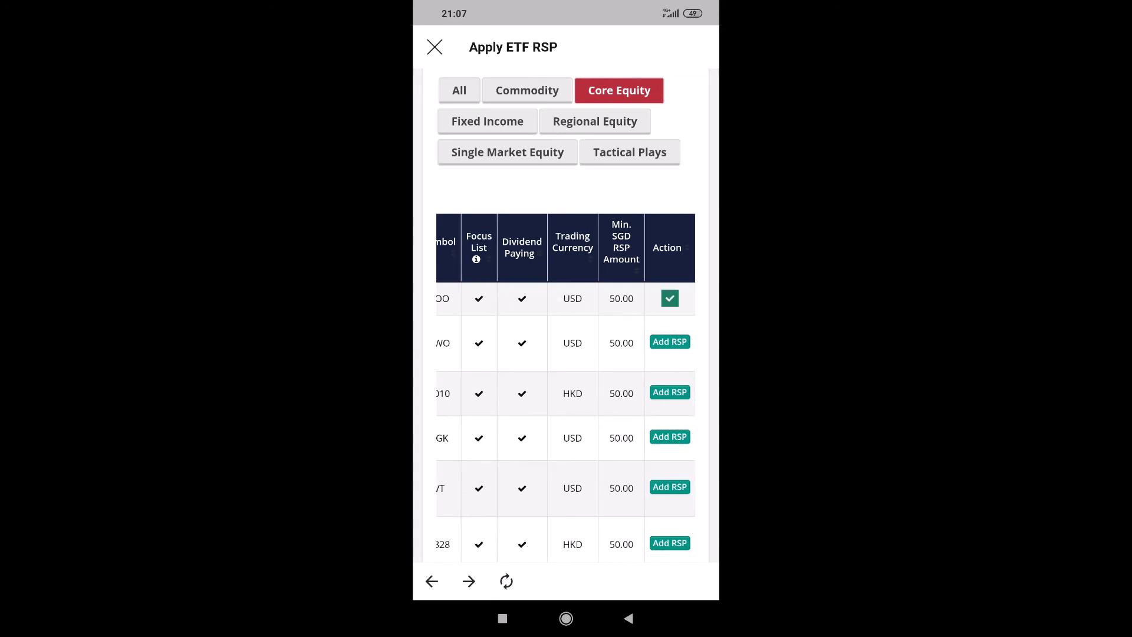
scroll("down", 3)
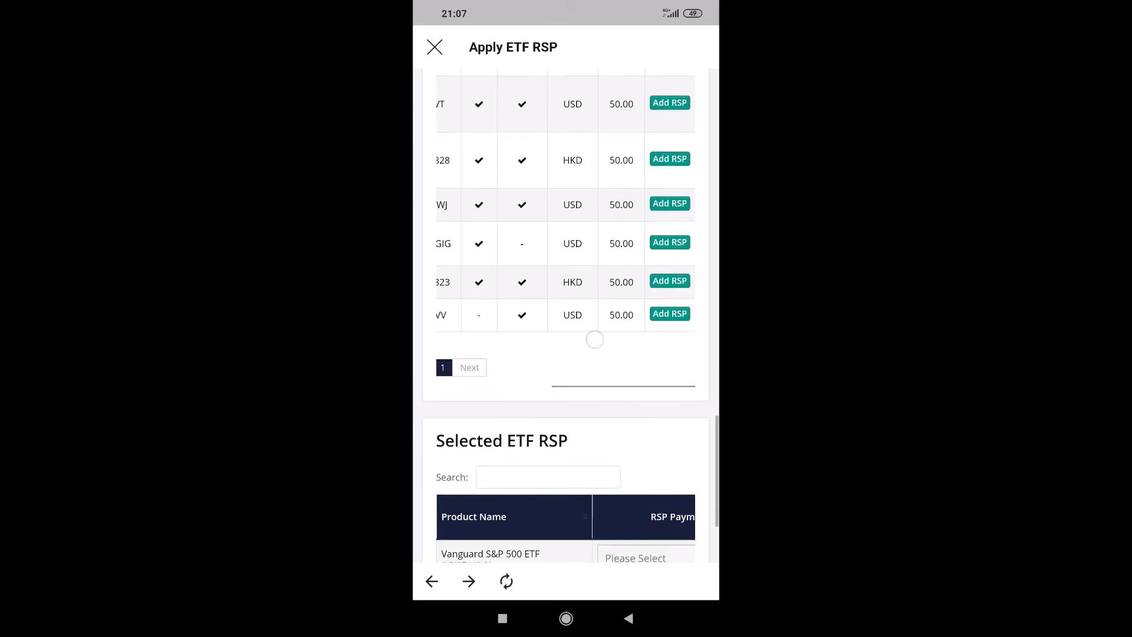
scroll("down", 3)
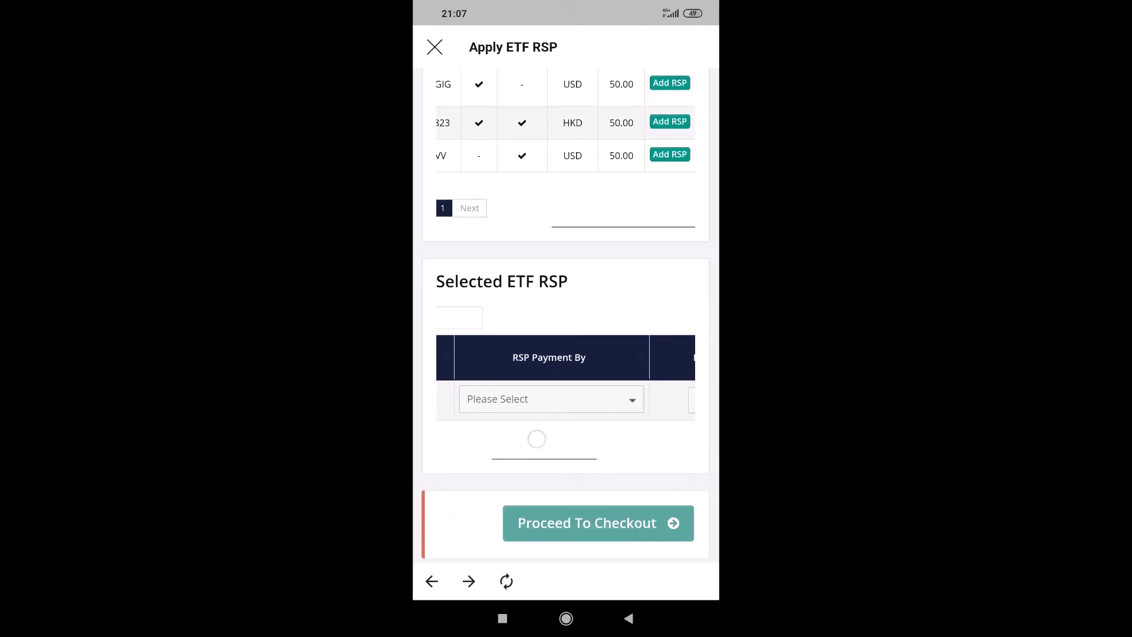
left_click(548, 398)
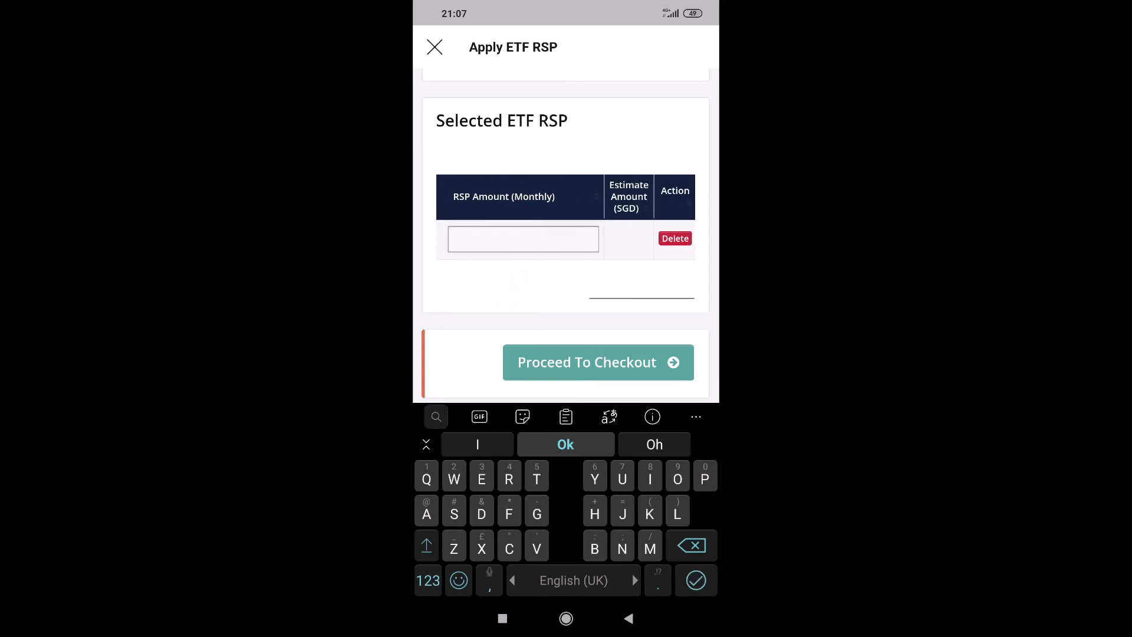
Enter a monthly RSP amount of 150 and proceed to checkout.
left_click(427, 580)
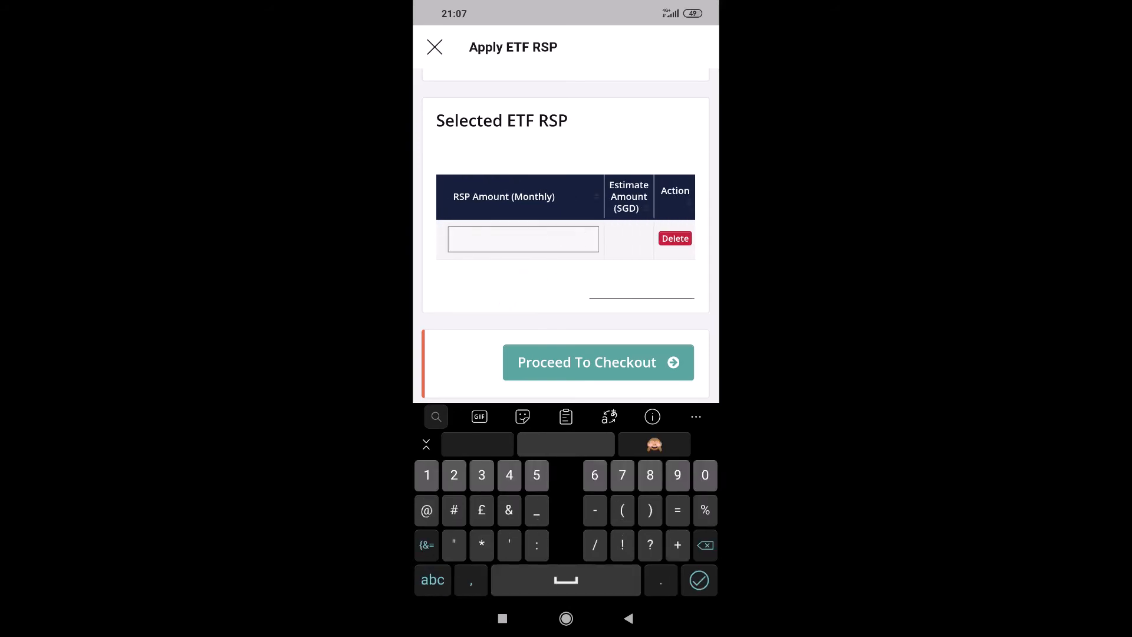
type("15")
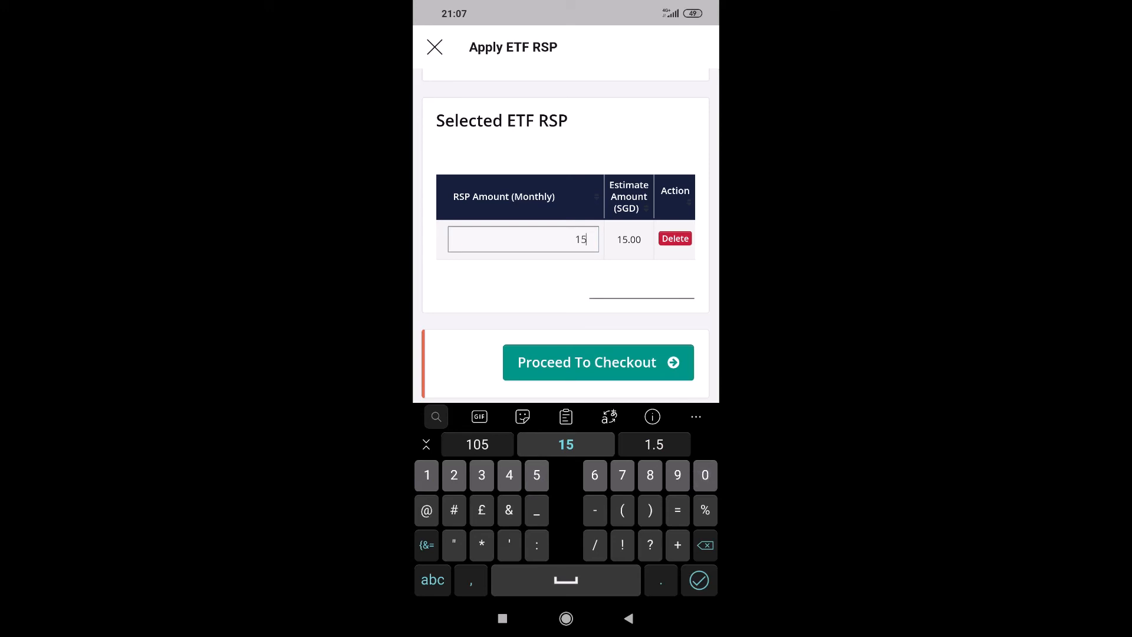
left_click(705, 474)
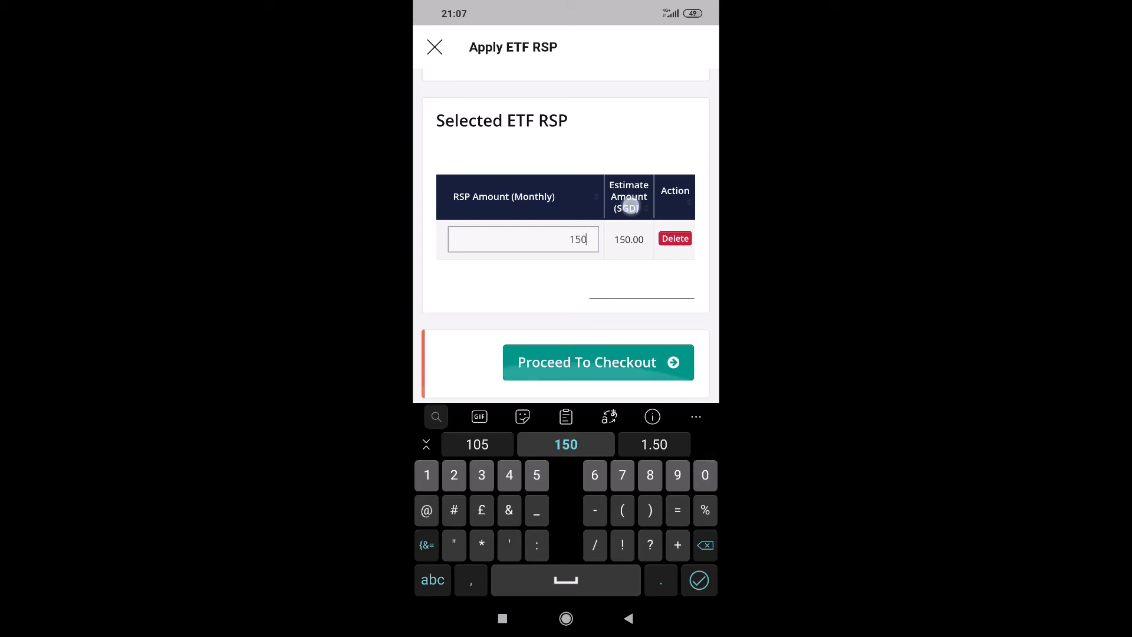
left_click(596, 362)
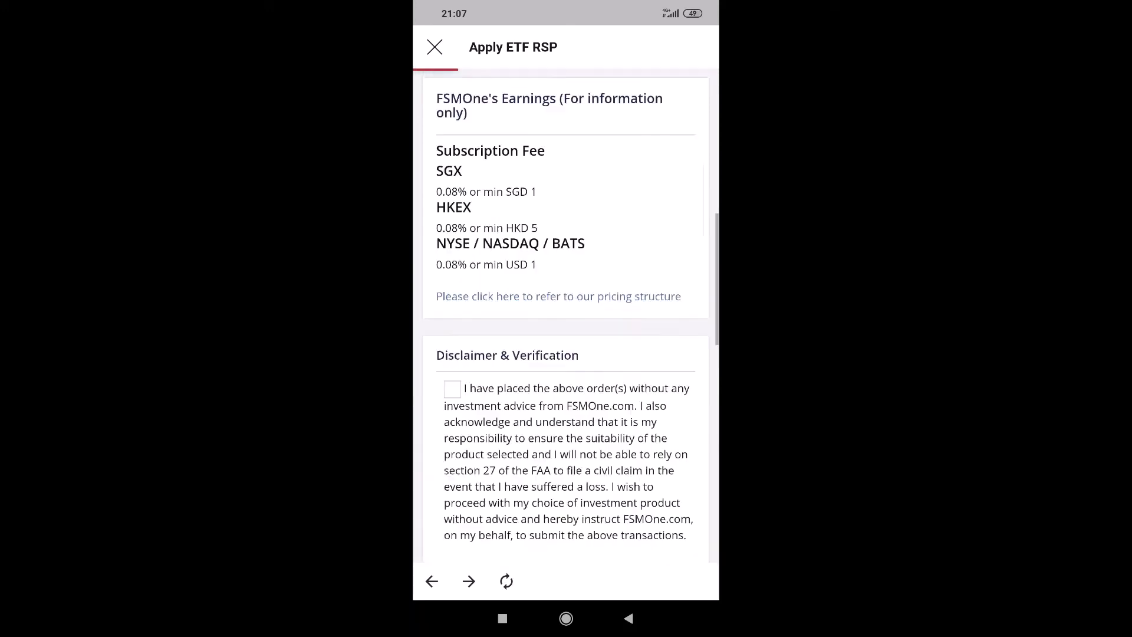
left_click(432, 581)
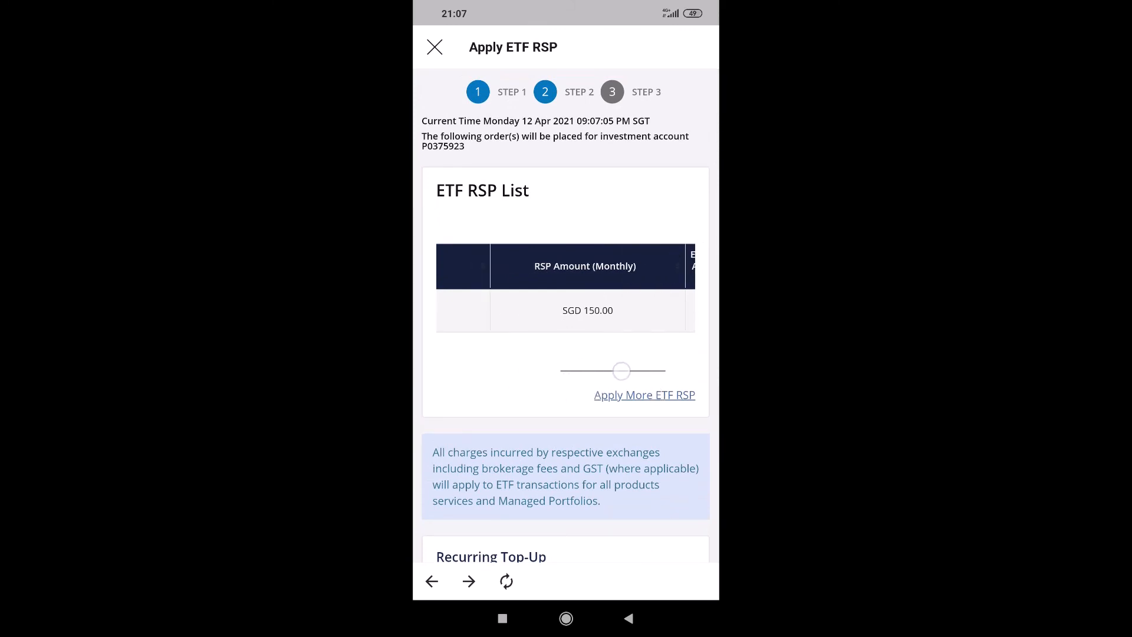
scroll("left", 3)
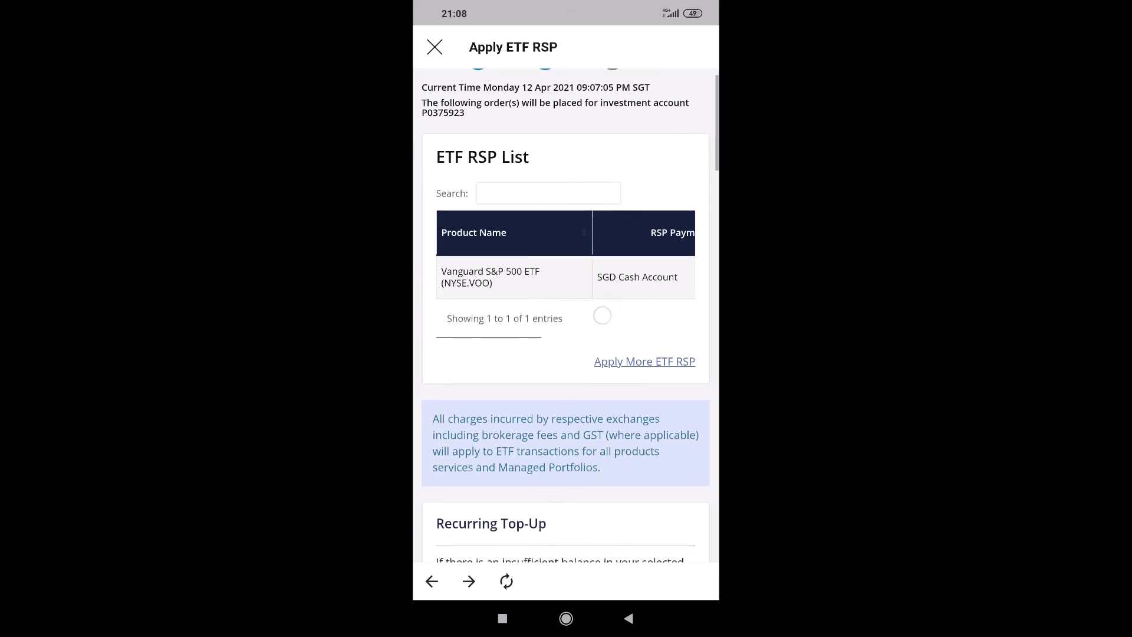
scroll("down", 3)
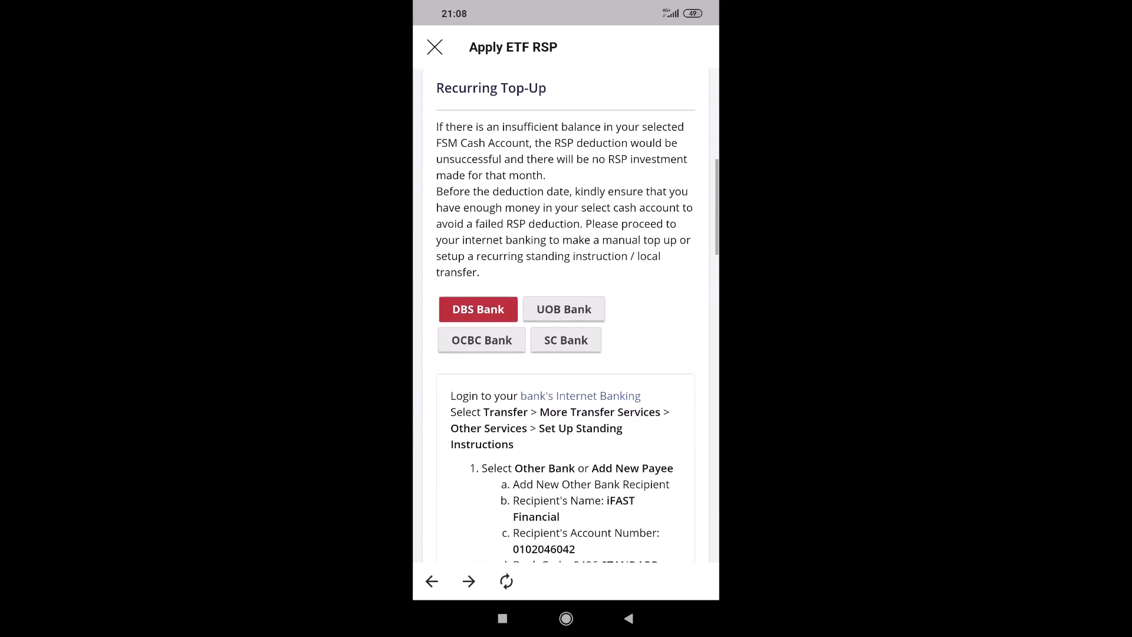
scroll("down", 3)
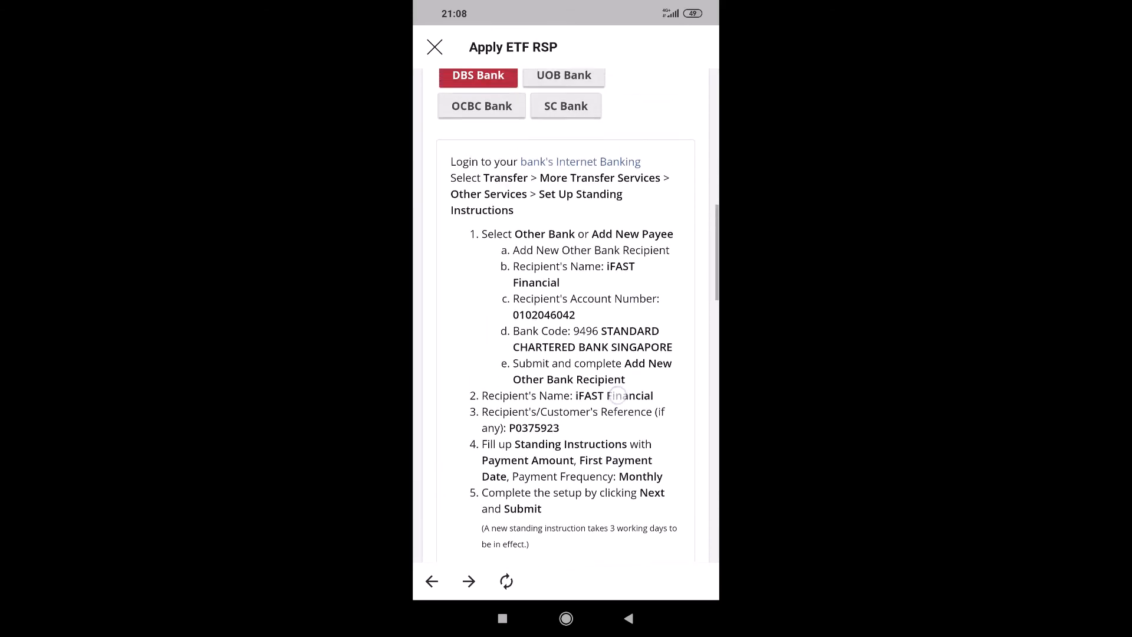
scroll("down", 3)
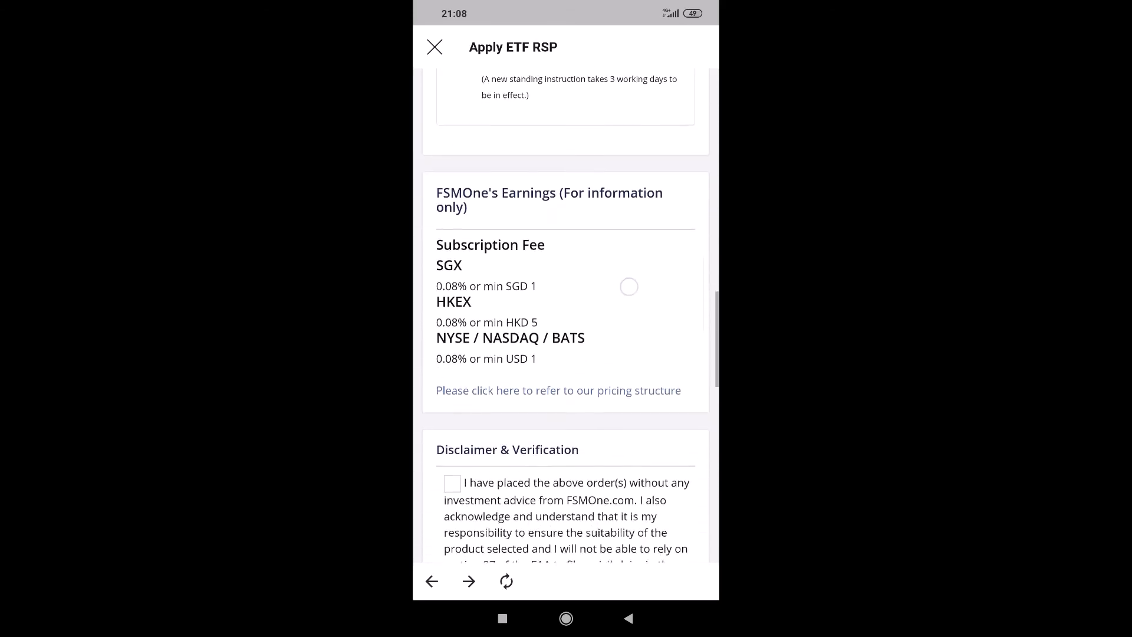
scroll("down", 3)
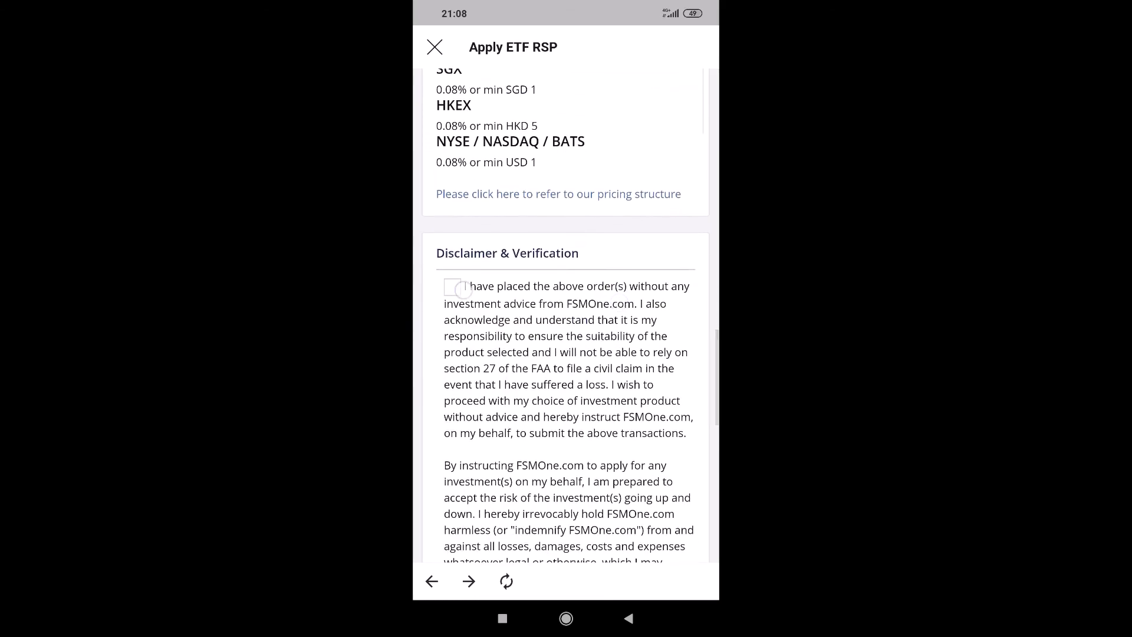
scroll("down", 3)
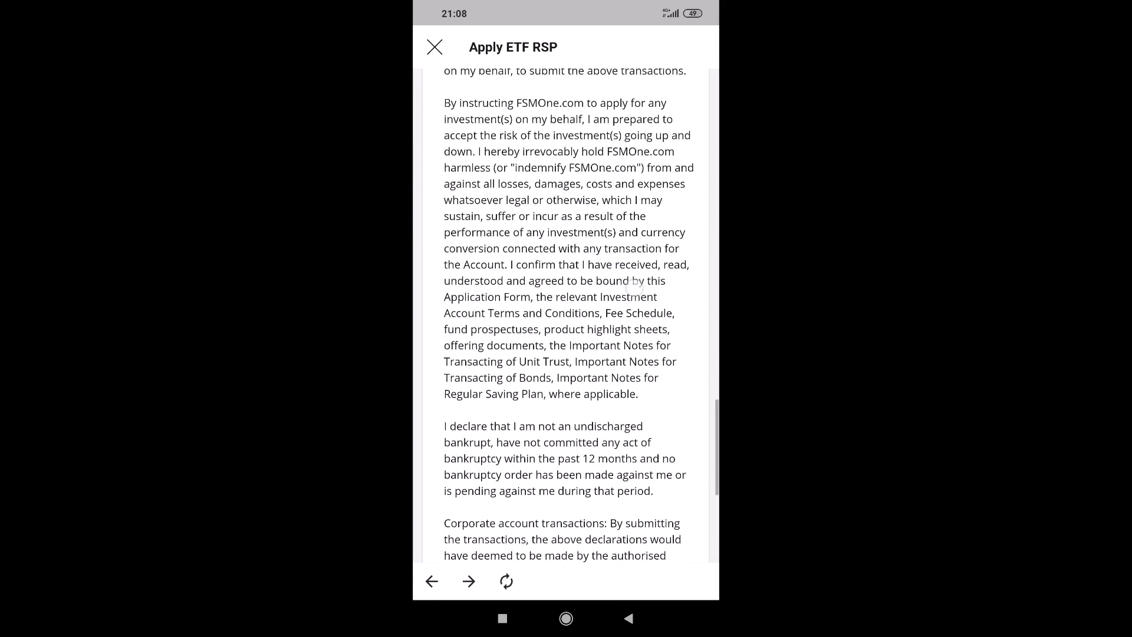
scroll("down", 3)
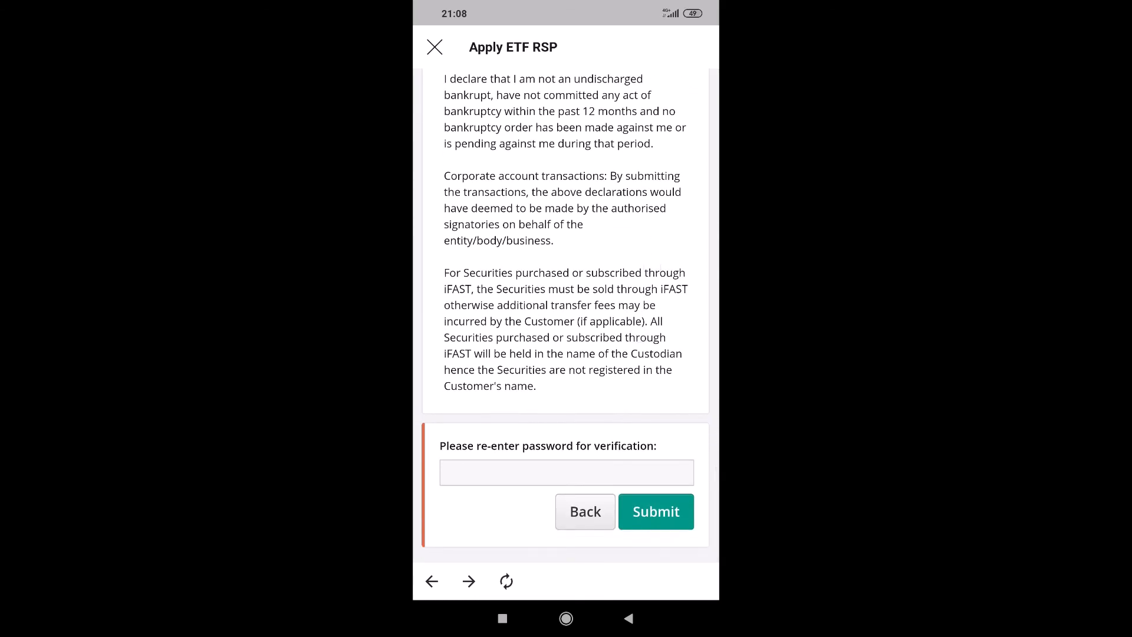
left_click(565, 472)
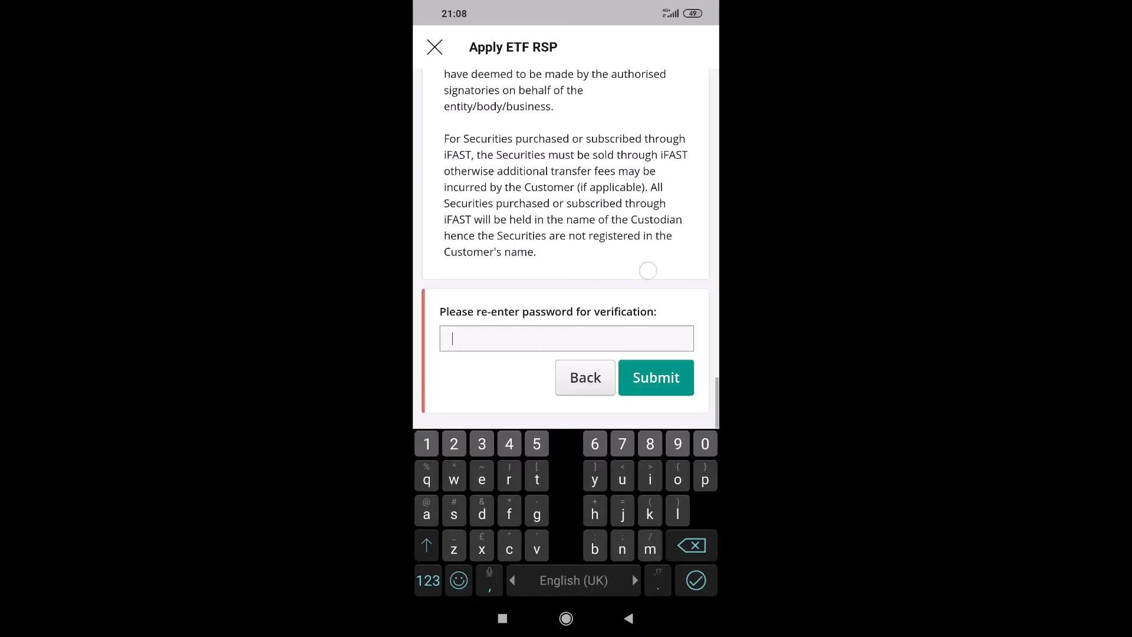
left_click(654, 377)
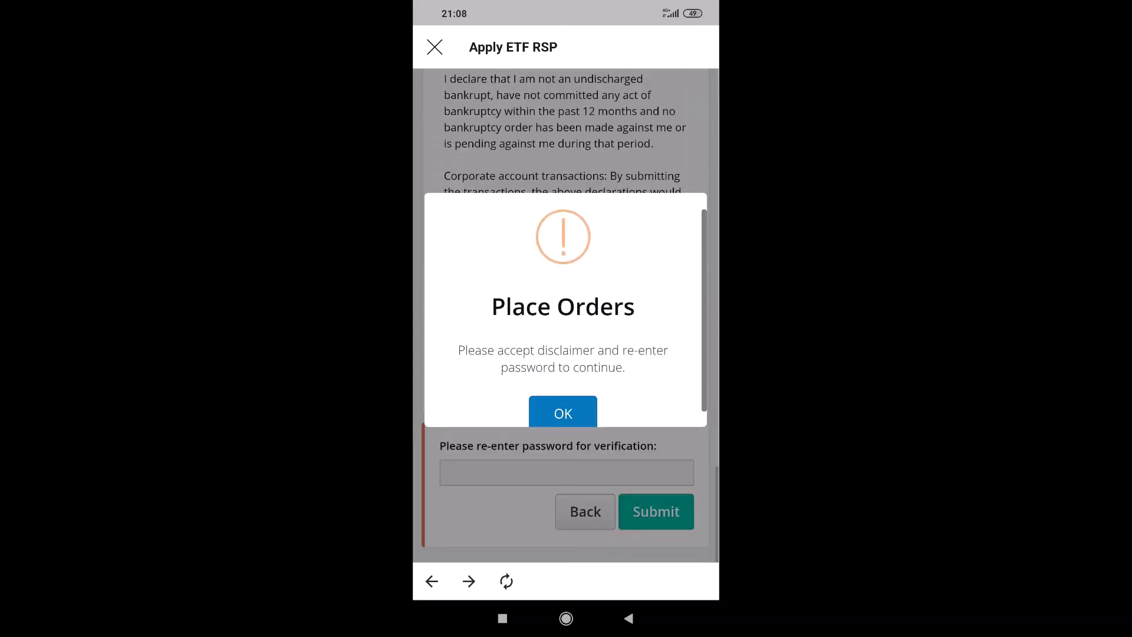
left_click(562, 412)
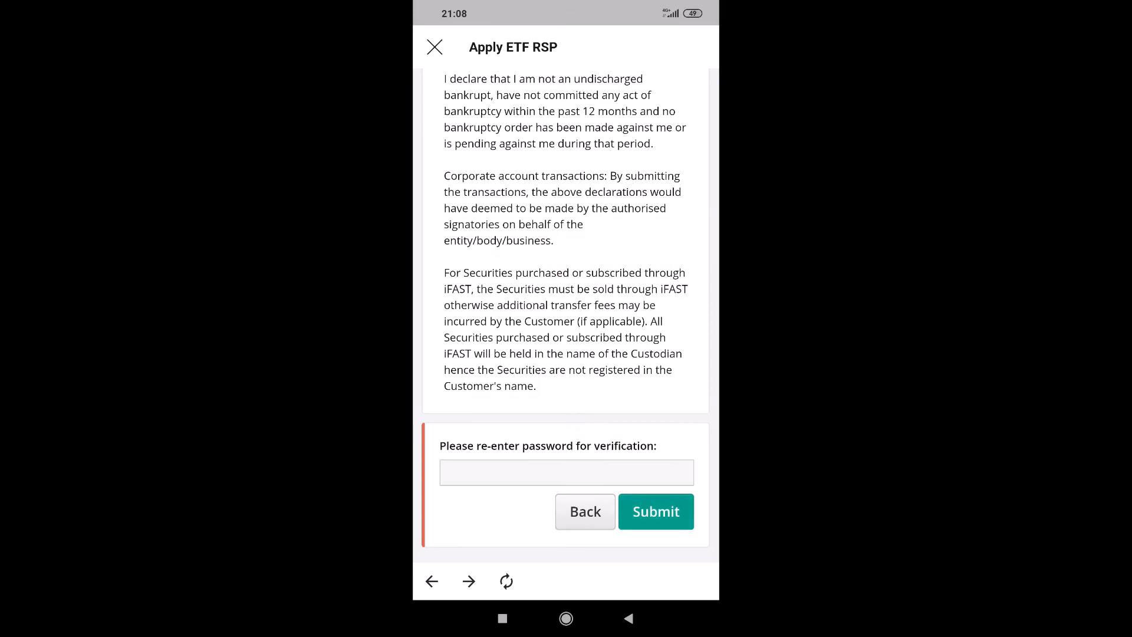